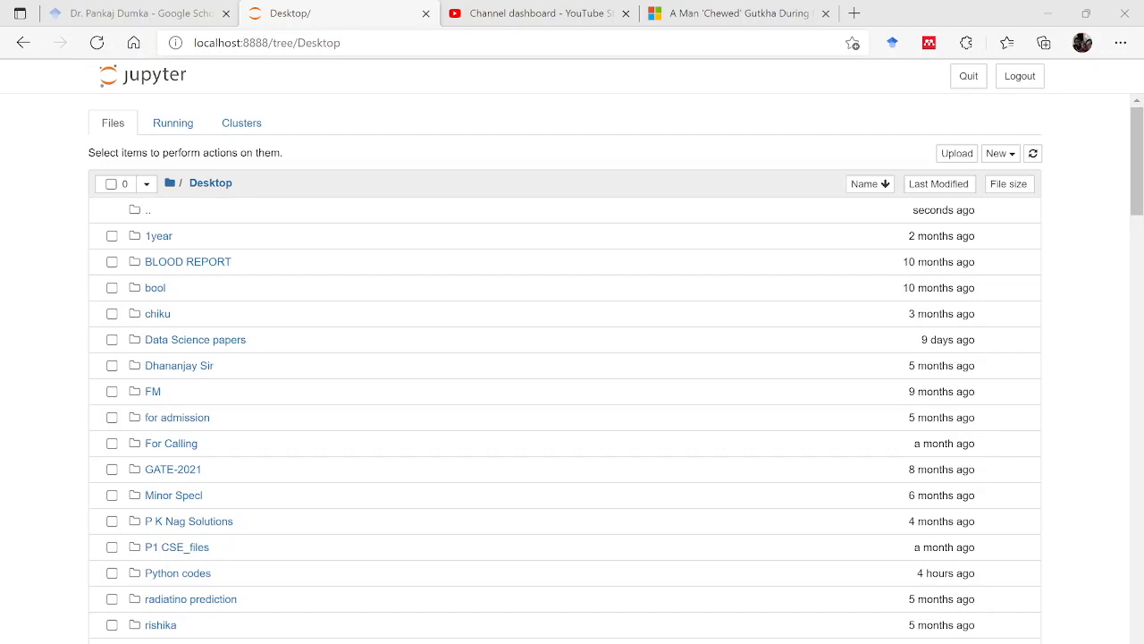
{"action": "mouse_move", "coordinate": [589, 463]}
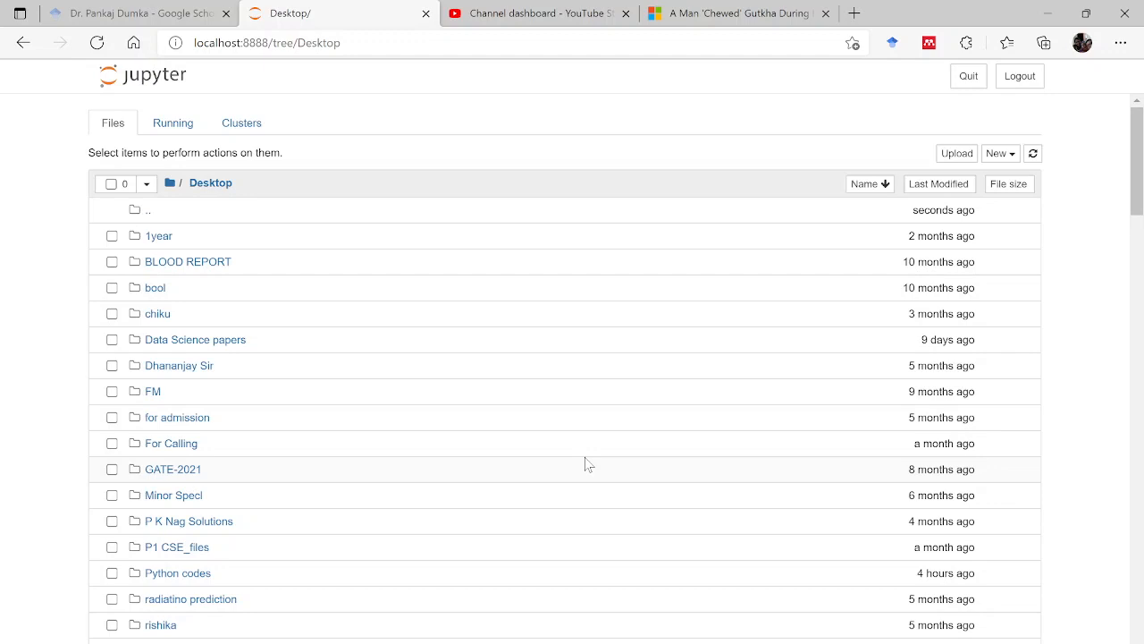
{"action": "mouse_move", "coordinate": [545, 446]}
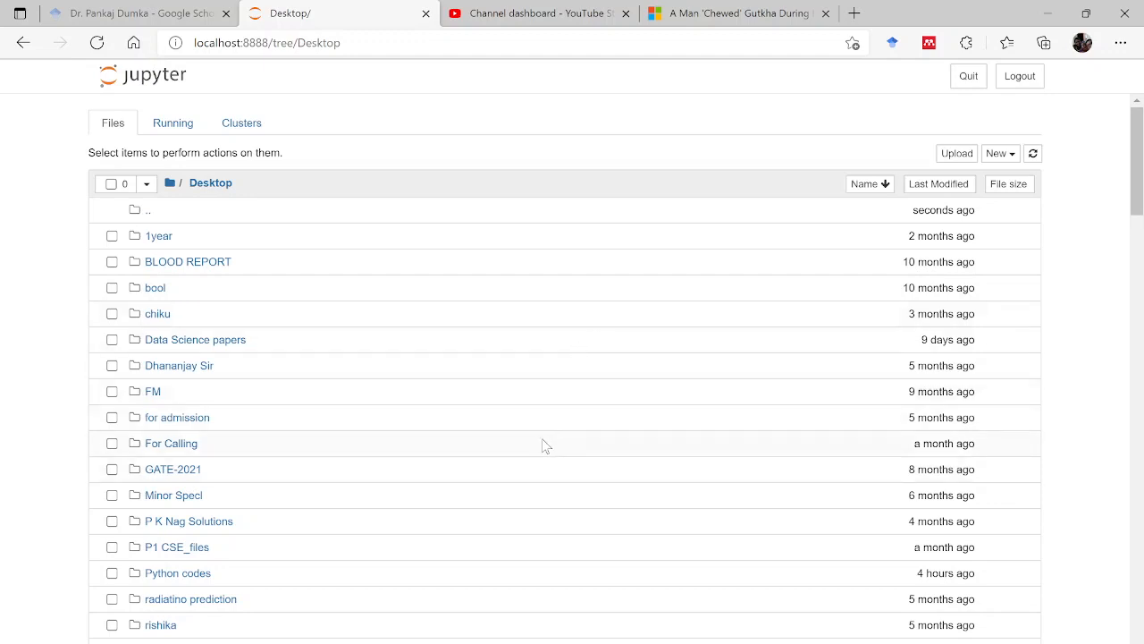
{"action": "mouse_move", "coordinate": [547, 340]}
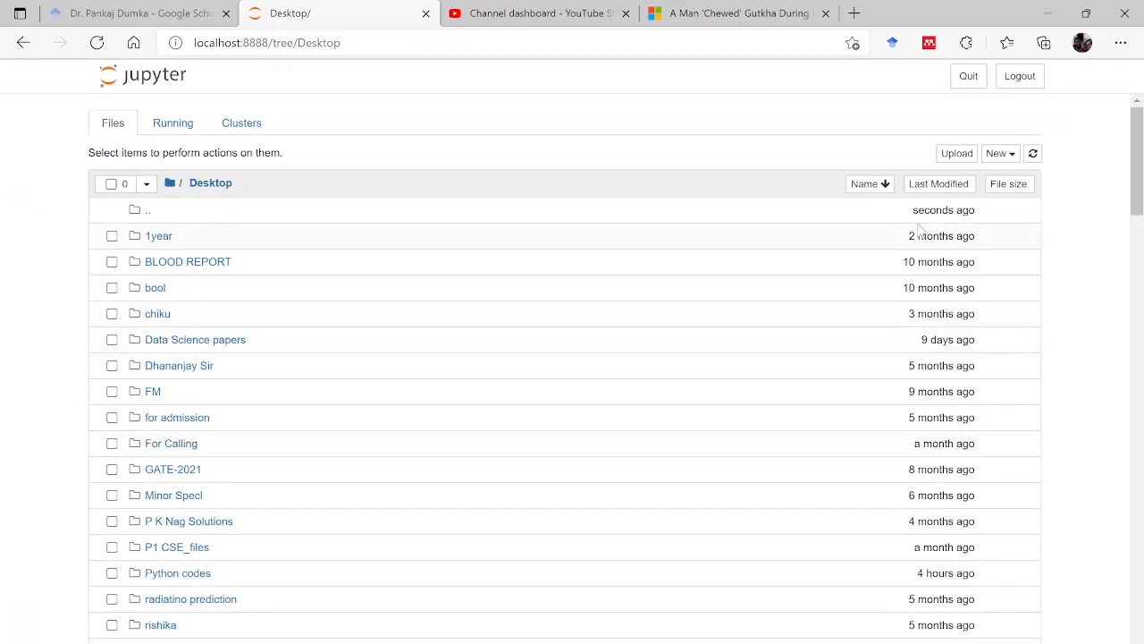
{"action": "mouse_move", "coordinate": [1096, 86]}
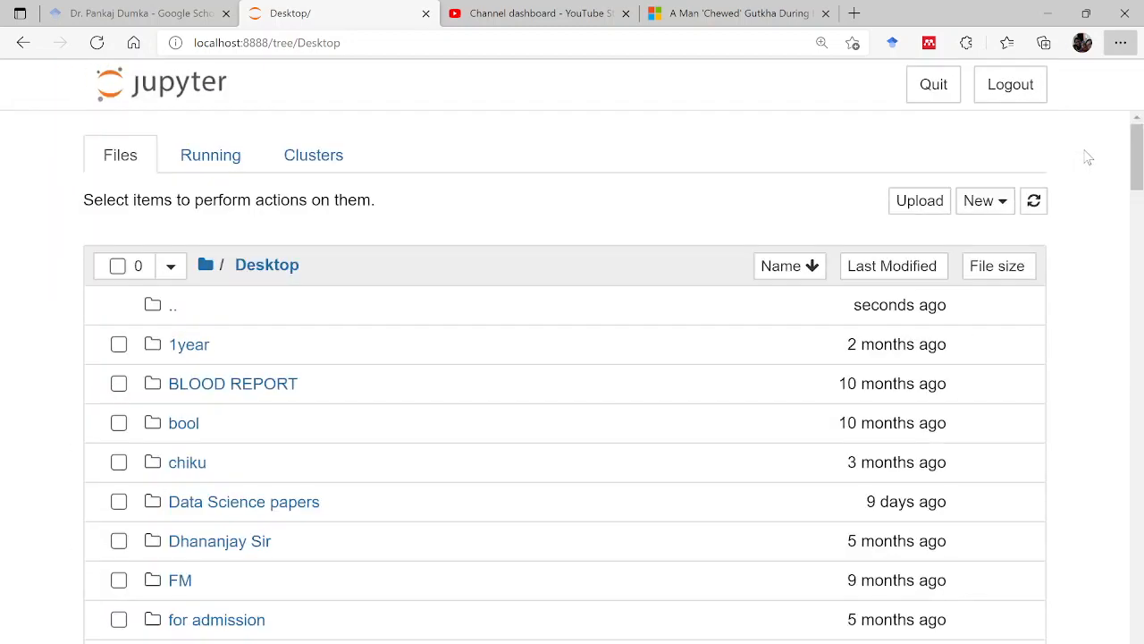
{"action": "mouse_move", "coordinate": [4, 530]}
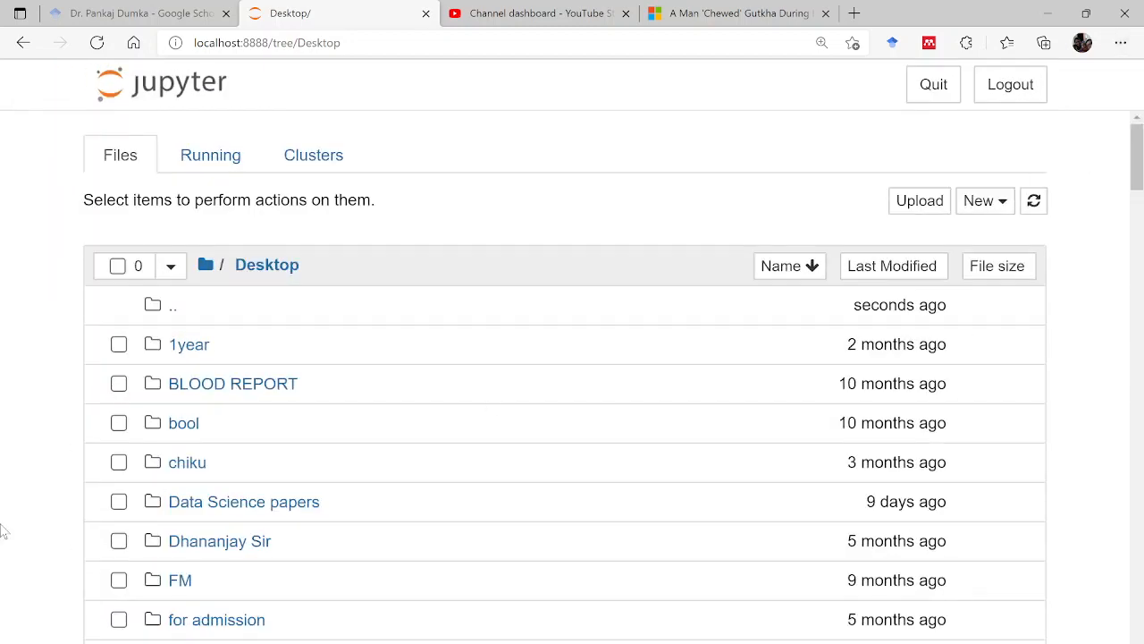
- Enter the Python codes folder under Desktop and browse its subject subfolders
{"action": "scroll", "scroll_direction": "down", "scroll_amount": 3}
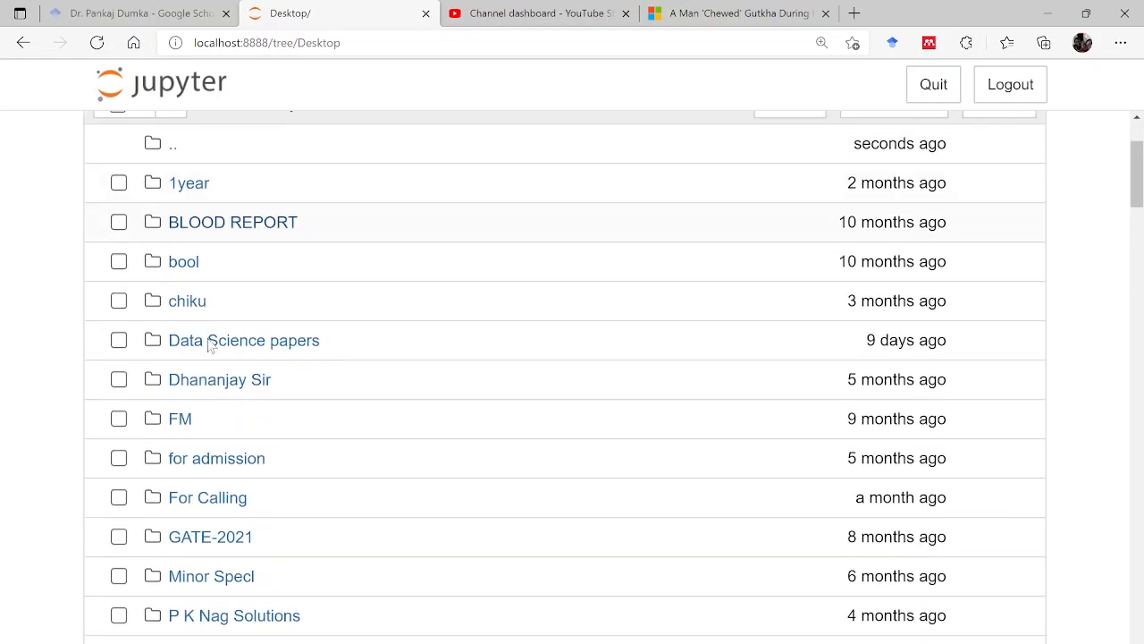
{"action": "scroll", "scroll_direction": "down", "scroll_amount": 3}
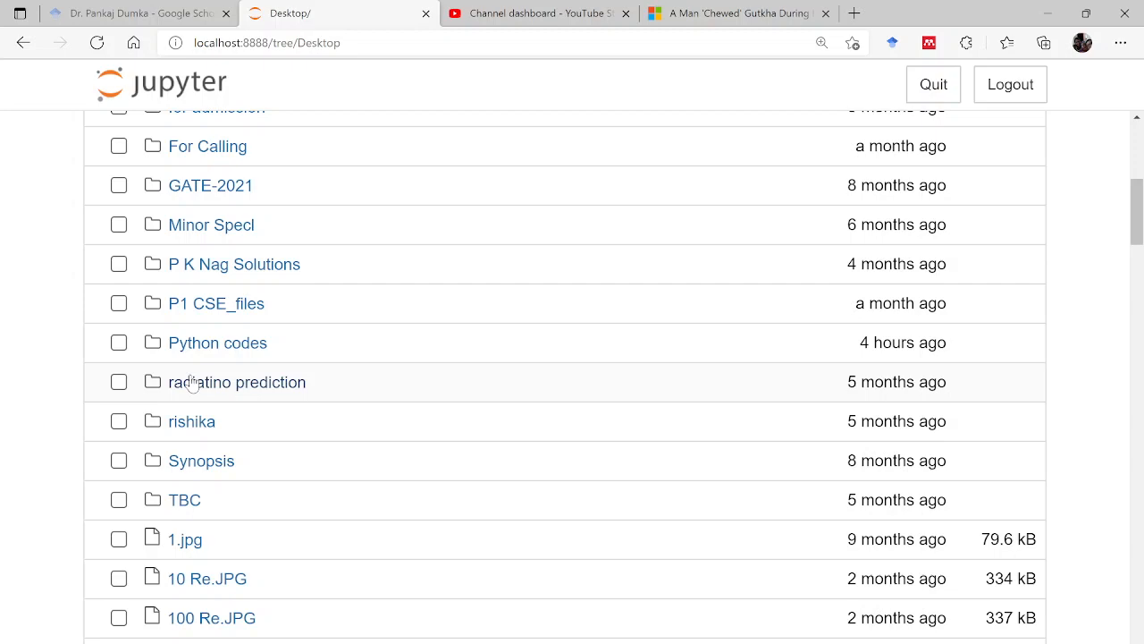
{"action": "left_click", "coordinate": [219, 343]}
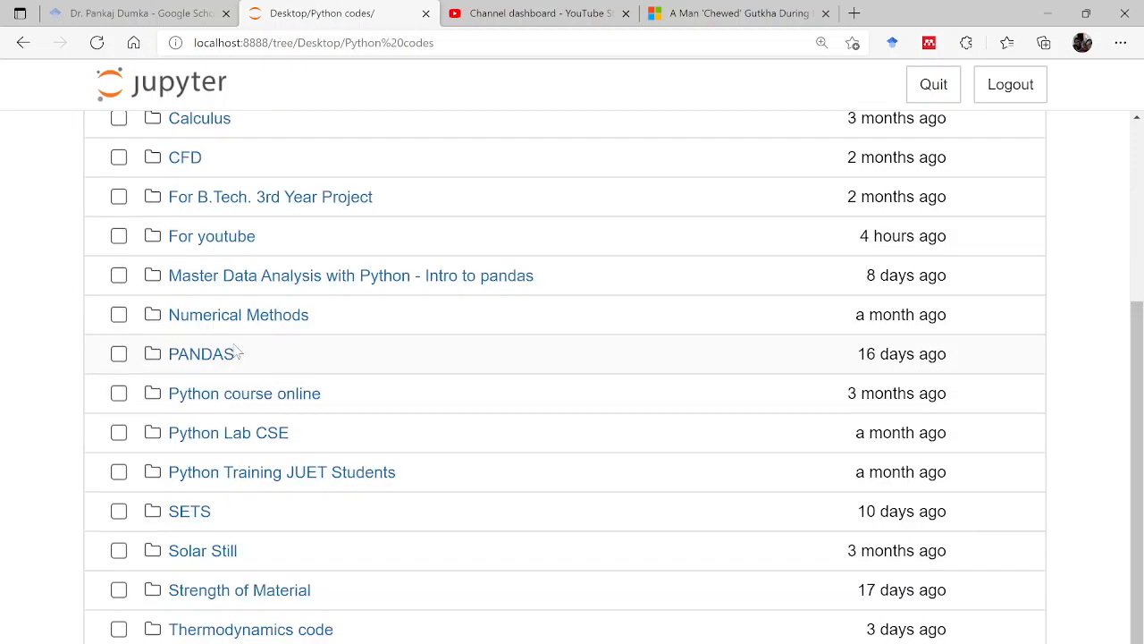
{"action": "scroll", "scroll_direction": "up", "scroll_amount": 3}
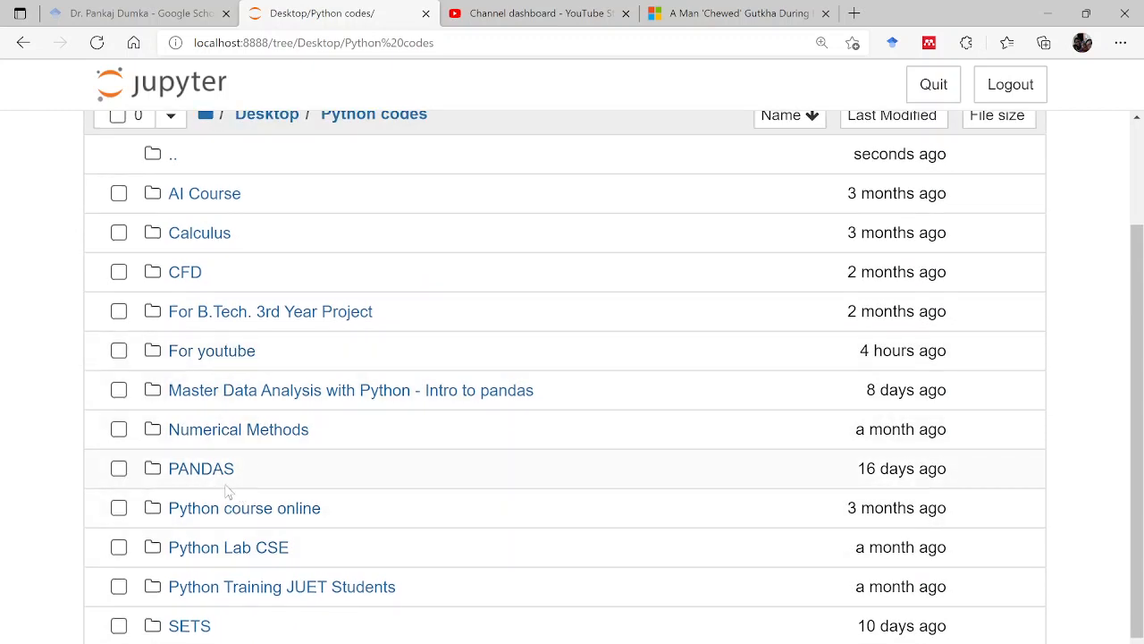
{"action": "mouse_move", "coordinate": [313, 458]}
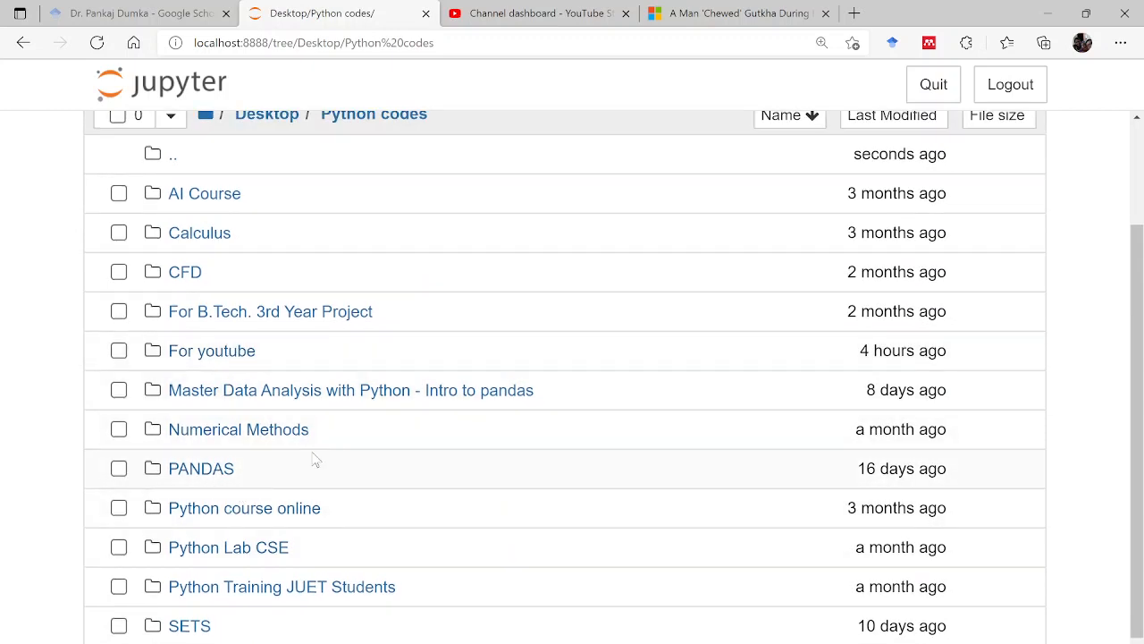
{"action": "scroll", "scroll_direction": "down", "scroll_amount": 3}
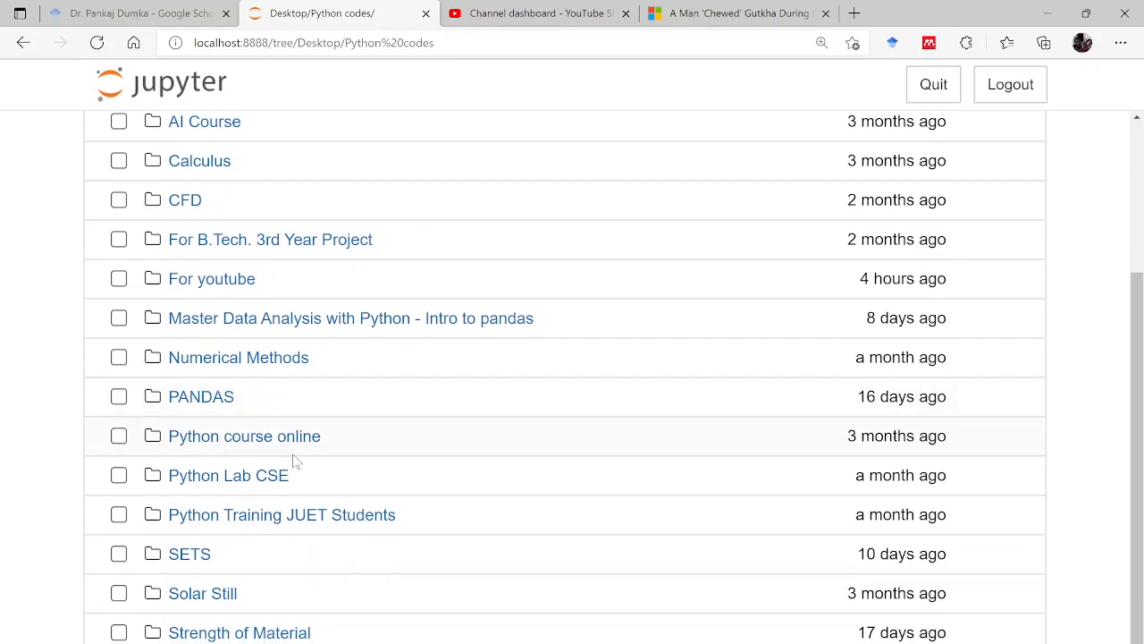
{"action": "scroll", "scroll_direction": "up", "scroll_amount": 3}
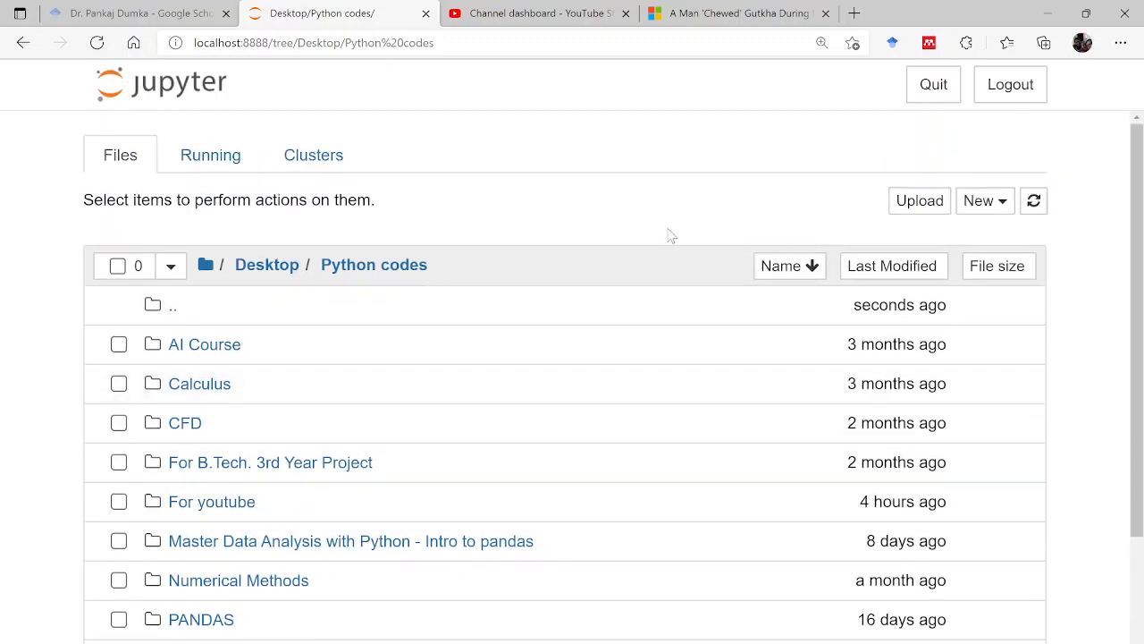
- Create an Untitled Folder inside Python codes and rename it to YouTube
{"action": "left_click", "coordinate": [980, 200]}
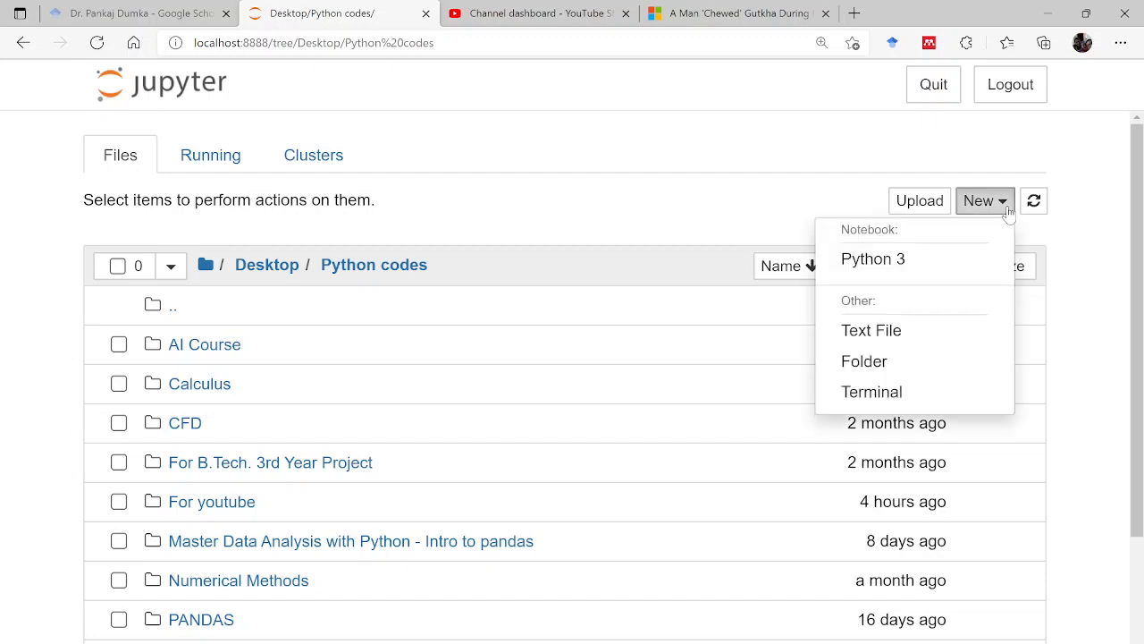
{"action": "mouse_move", "coordinate": [863, 361]}
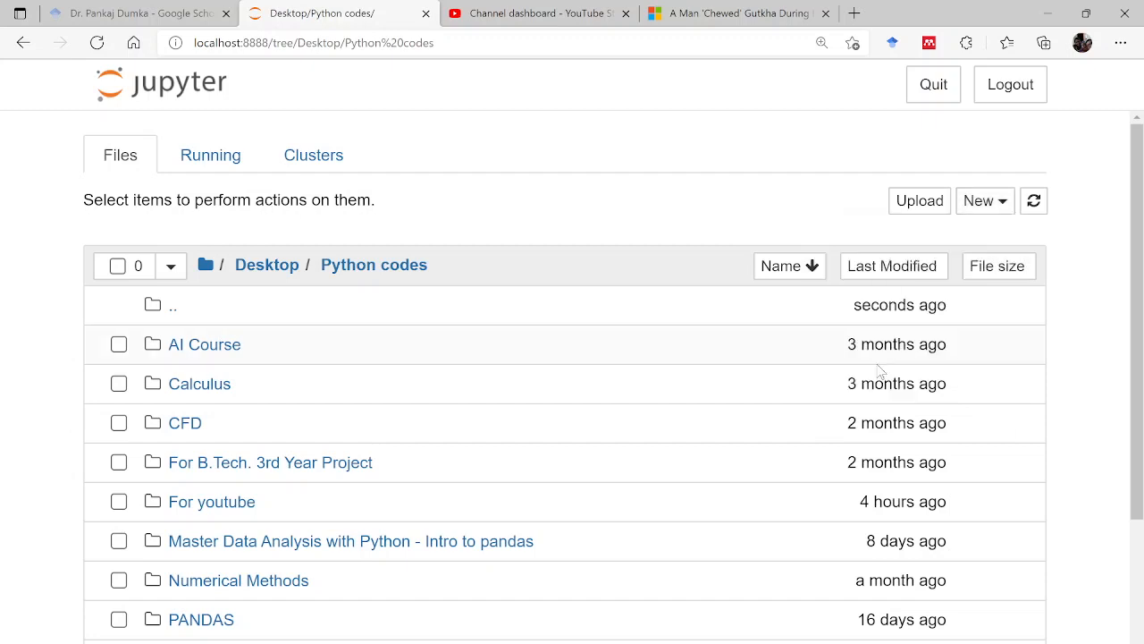
{"action": "scroll", "scroll_direction": "down", "scroll_amount": 3}
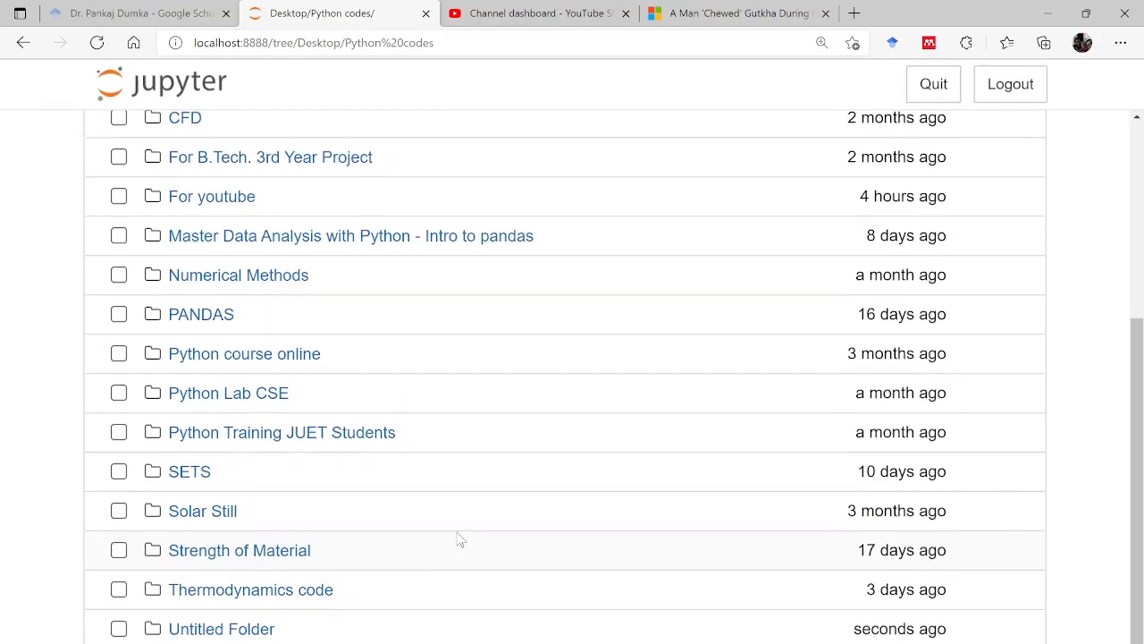
{"action": "mouse_move", "coordinate": [222, 636]}
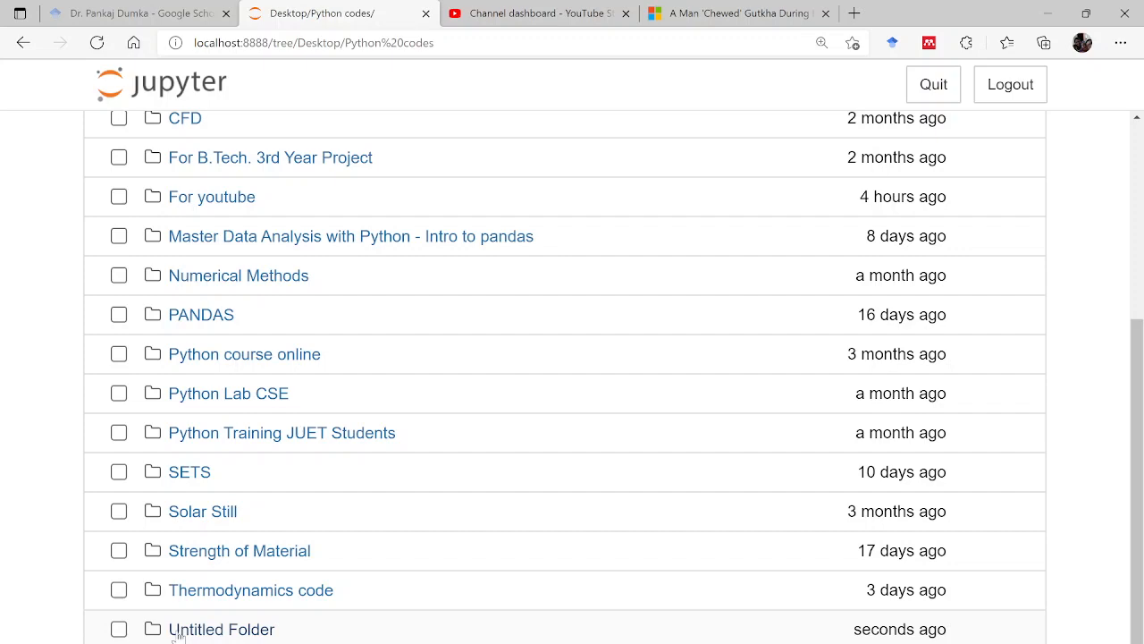
{"action": "scroll", "scroll_direction": "up", "scroll_amount": 3}
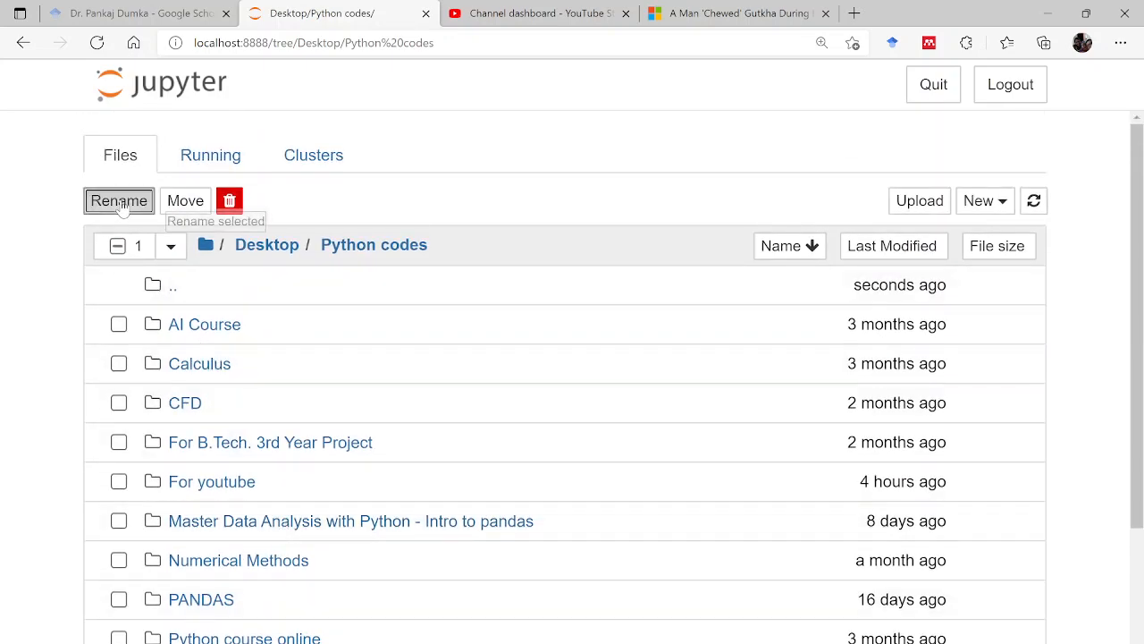
{"action": "left_click", "coordinate": [118, 200]}
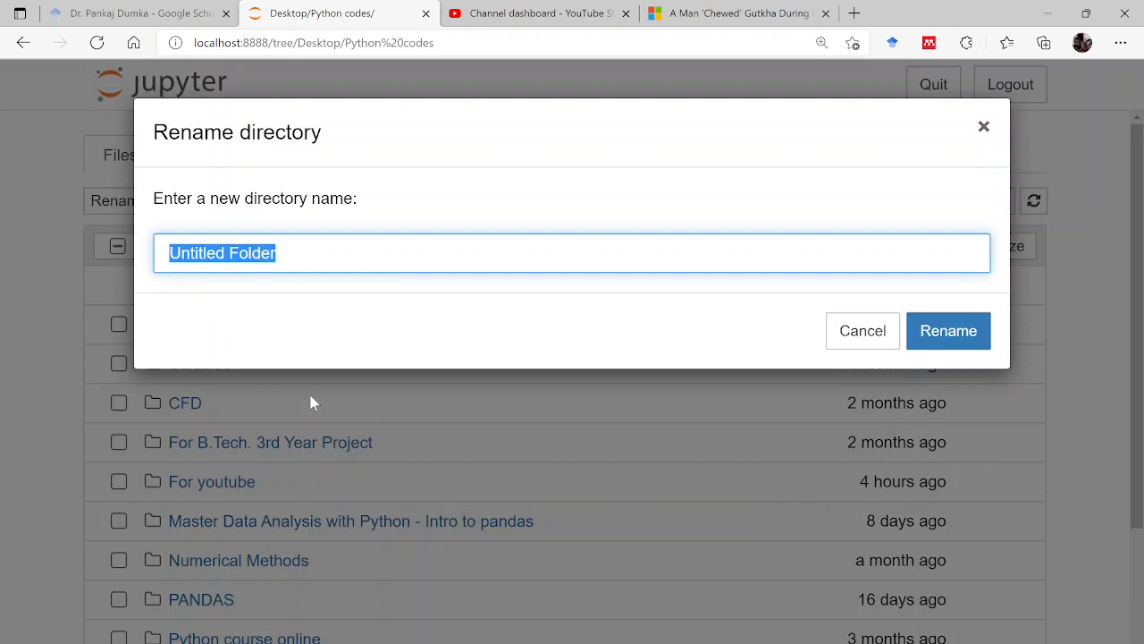
{"action": "type", "text": "YouTube"}
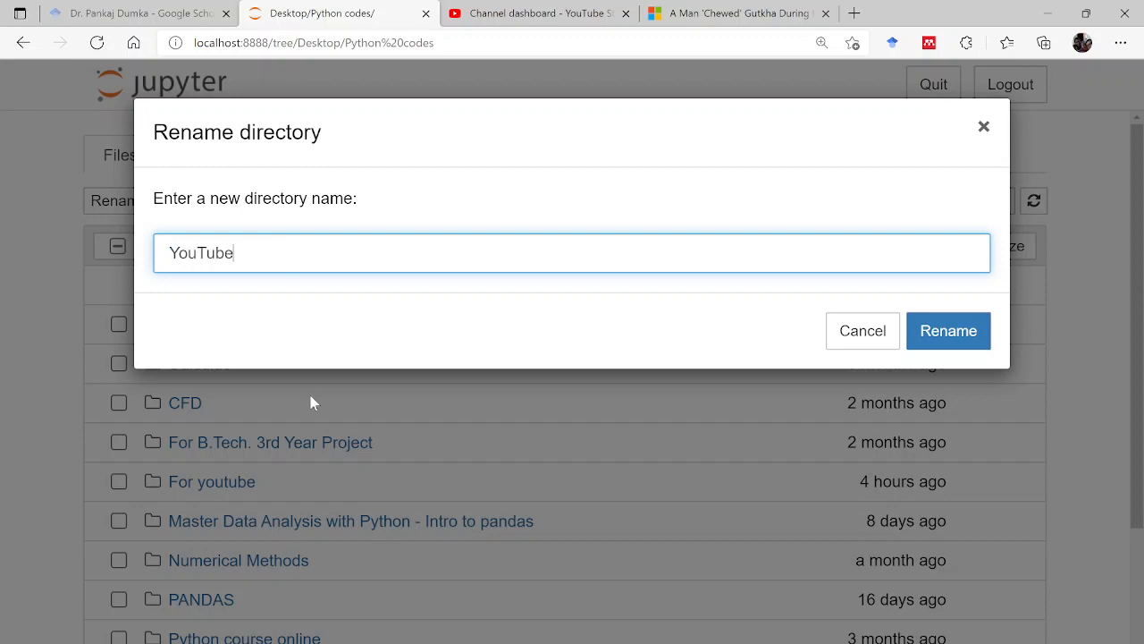
{"action": "left_click", "coordinate": [947, 329]}
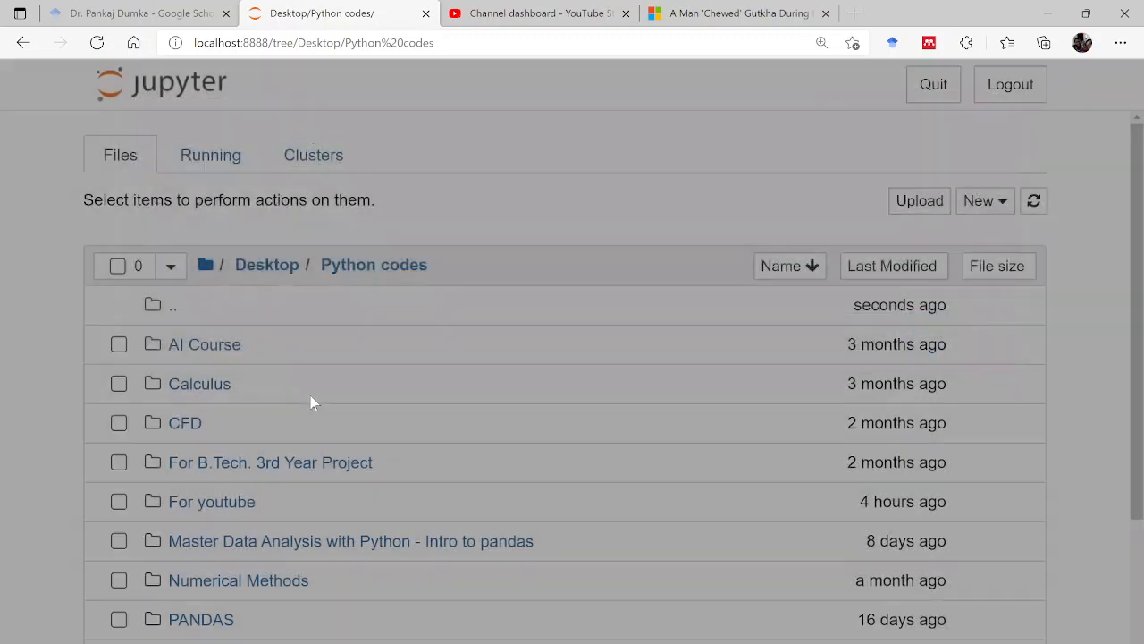
{"action": "scroll", "scroll_direction": "down", "scroll_amount": 3}
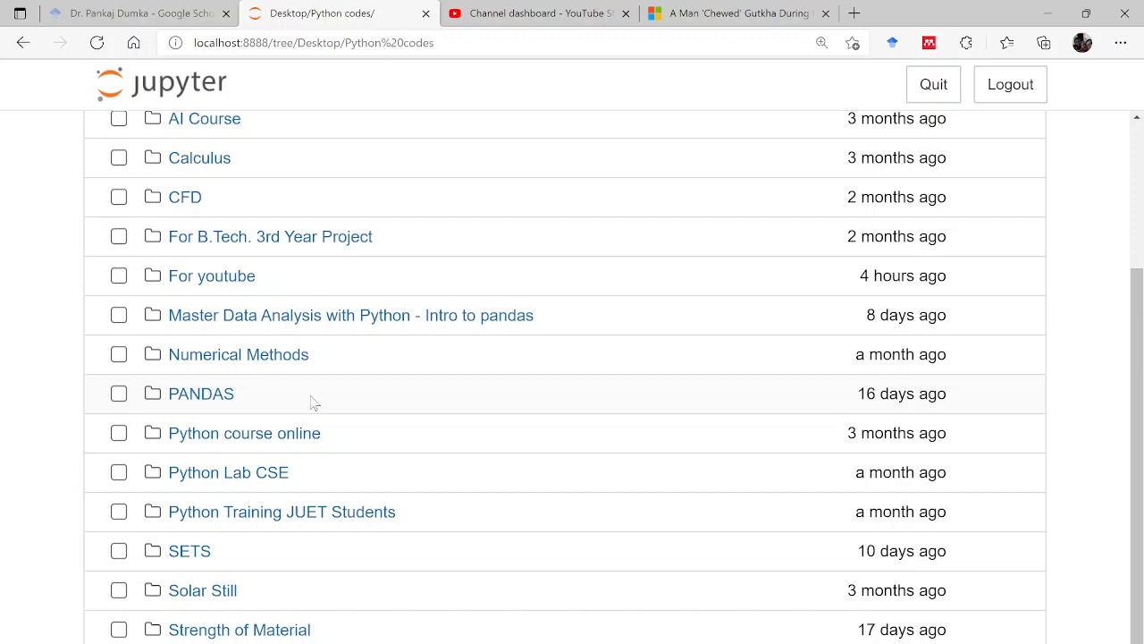
{"action": "scroll", "scroll_direction": "down", "scroll_amount": 3}
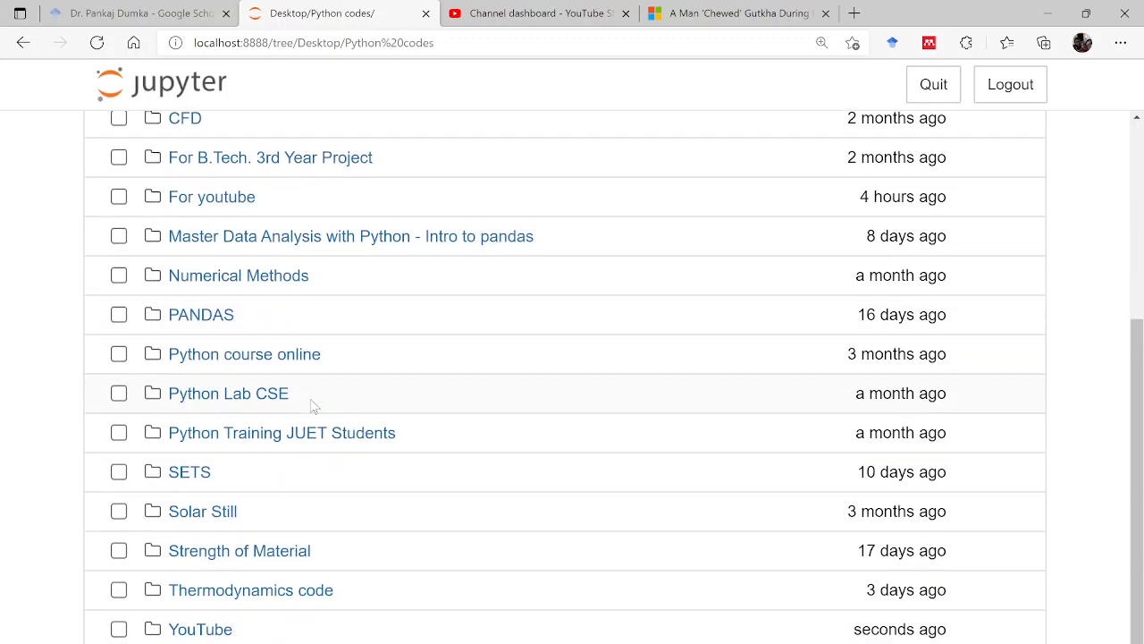
{"action": "mouse_move", "coordinate": [200, 634]}
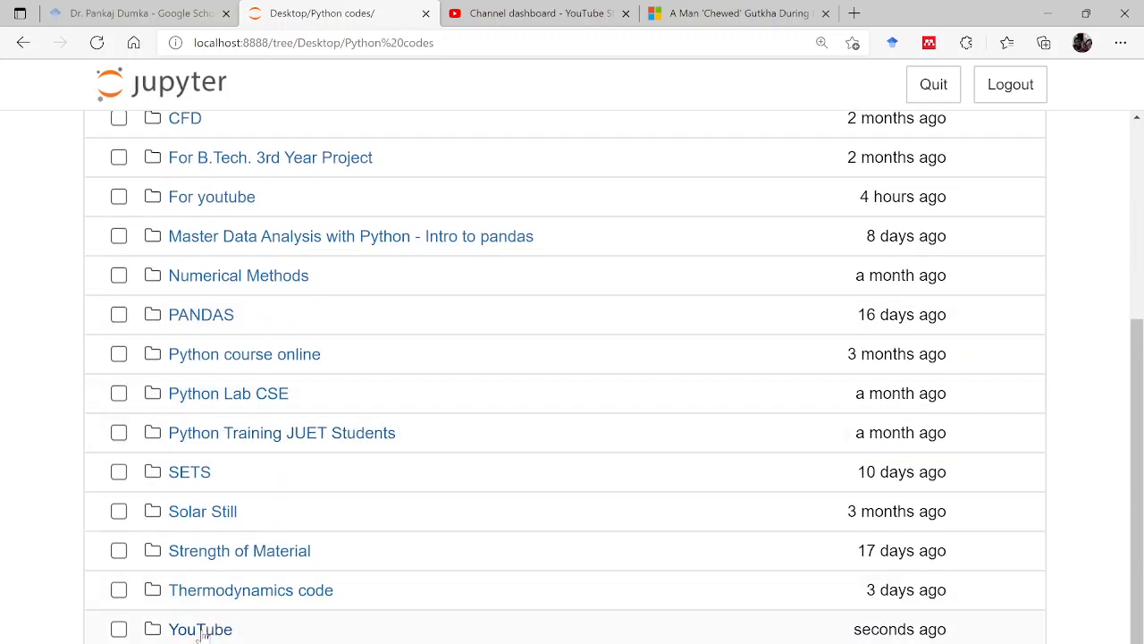
- Enter the empty YouTube folder and start a new Python 3 notebook there
{"action": "left_click", "coordinate": [201, 629]}
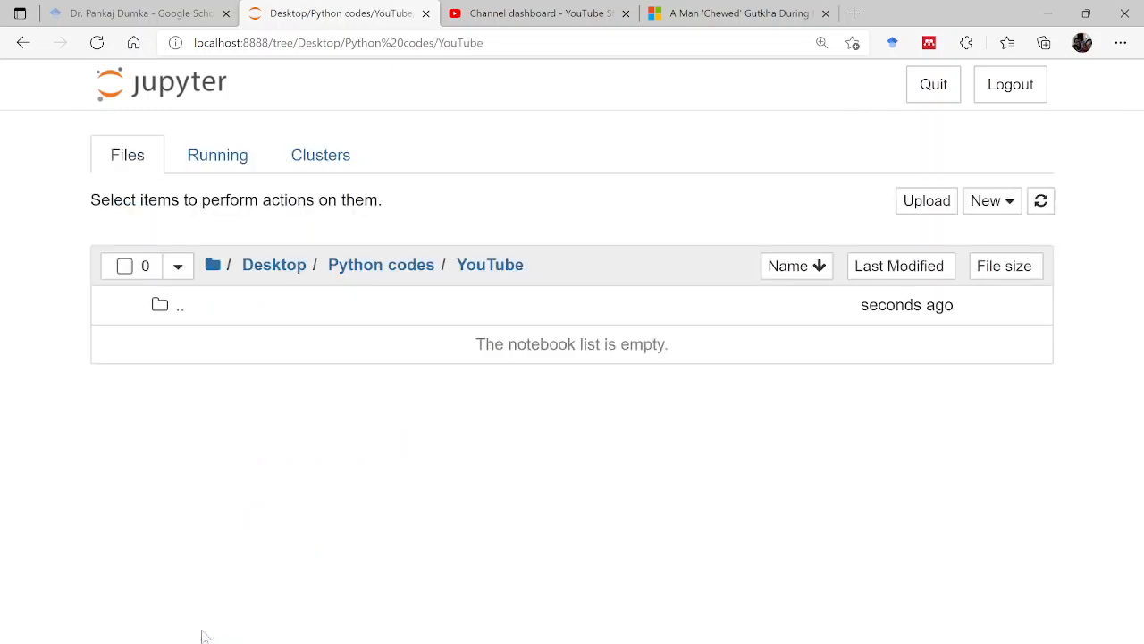
{"action": "mouse_move", "coordinate": [438, 265]}
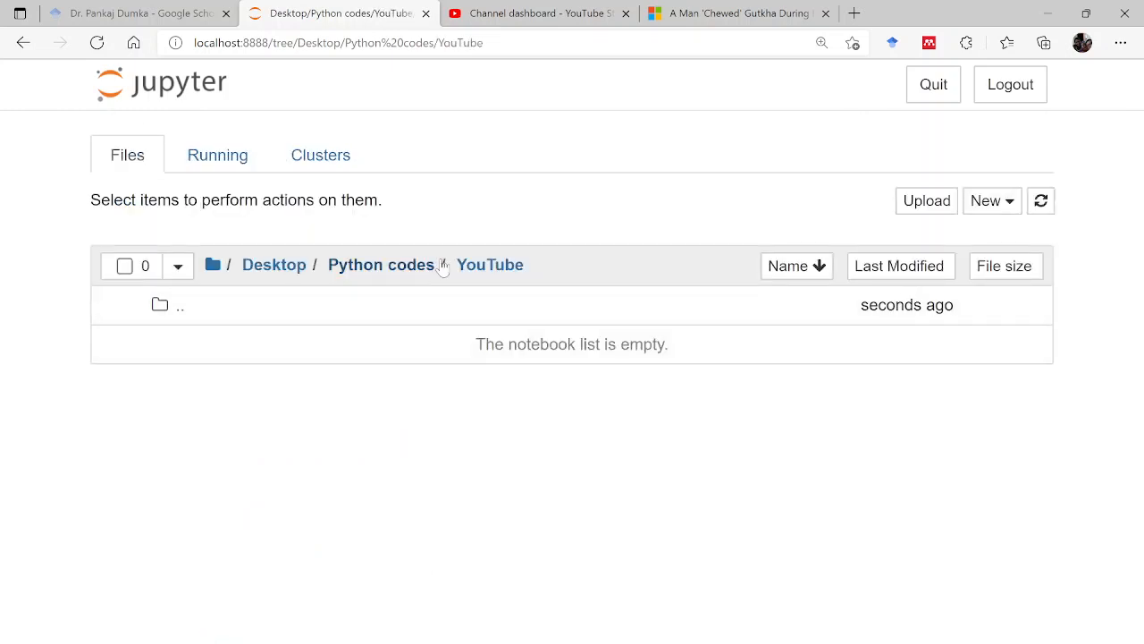
{"action": "mouse_move", "coordinate": [517, 272]}
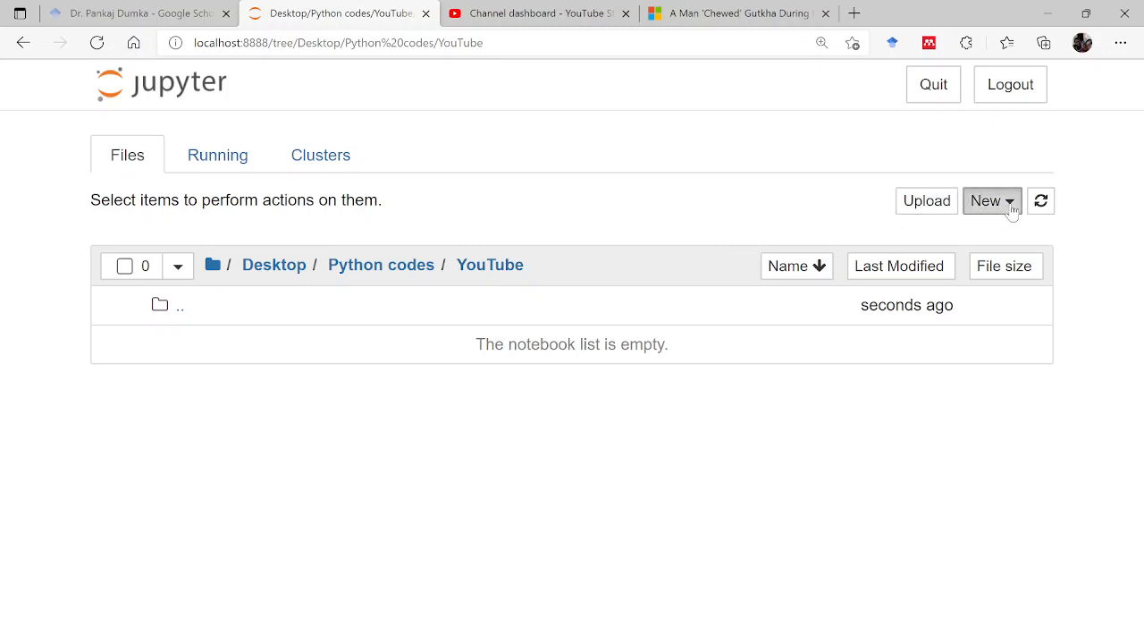
{"action": "left_click", "coordinate": [987, 200]}
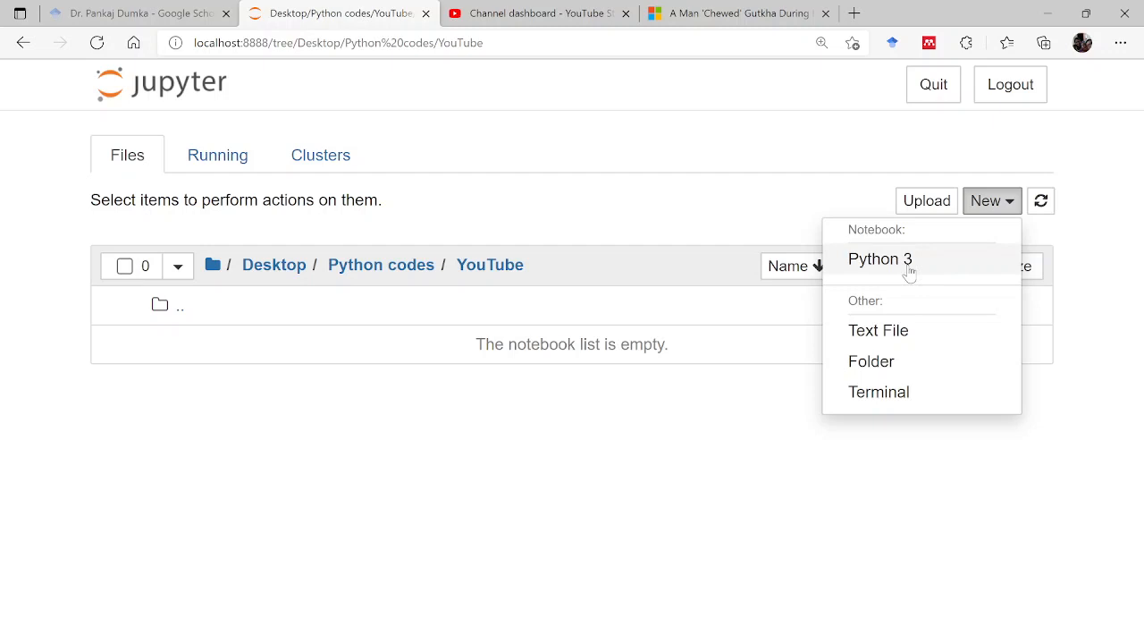
{"action": "left_click", "coordinate": [880, 257]}
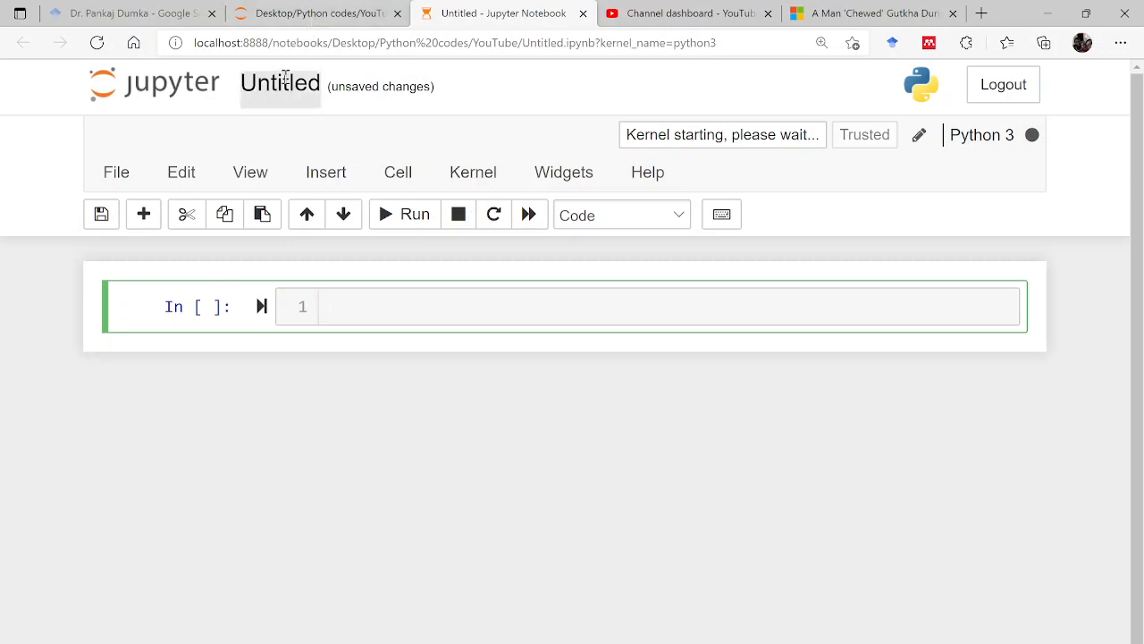
- Rename the Untitled notebook to First Class via the Rename Notebook dialog
{"action": "left_click", "coordinate": [279, 84]}
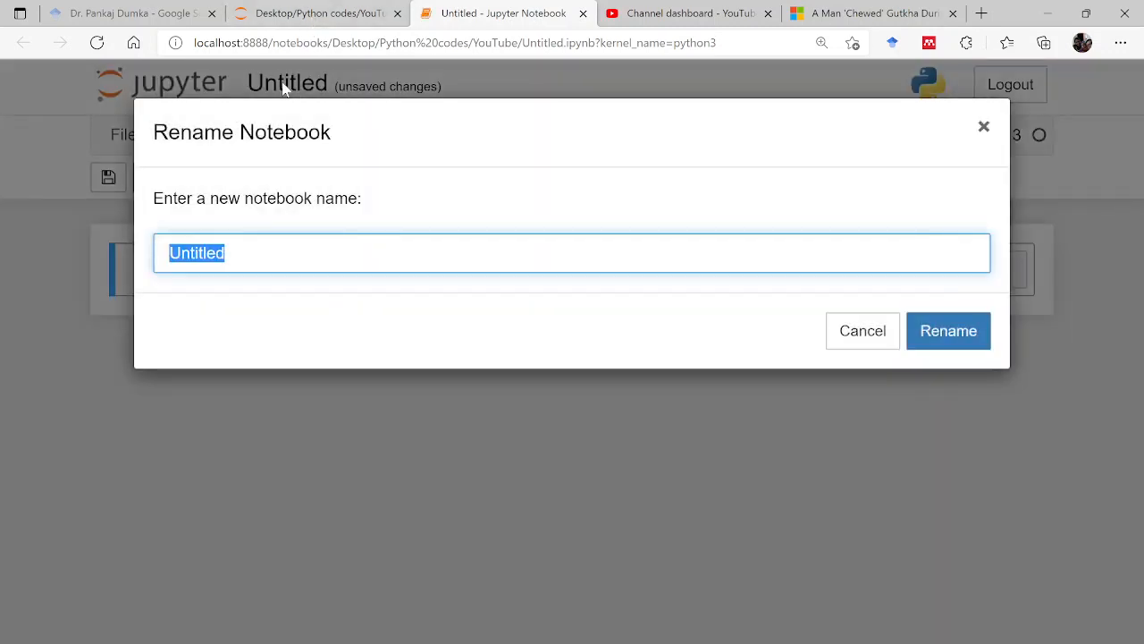
{"action": "type", "text": "First"}
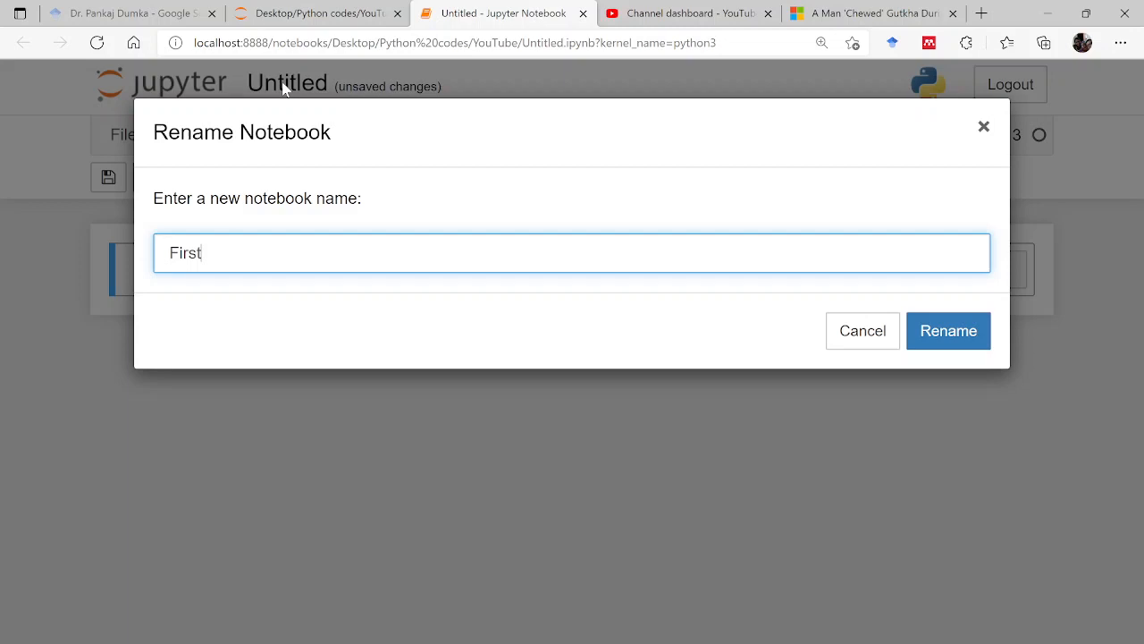
{"action": "left_click", "coordinate": [948, 330]}
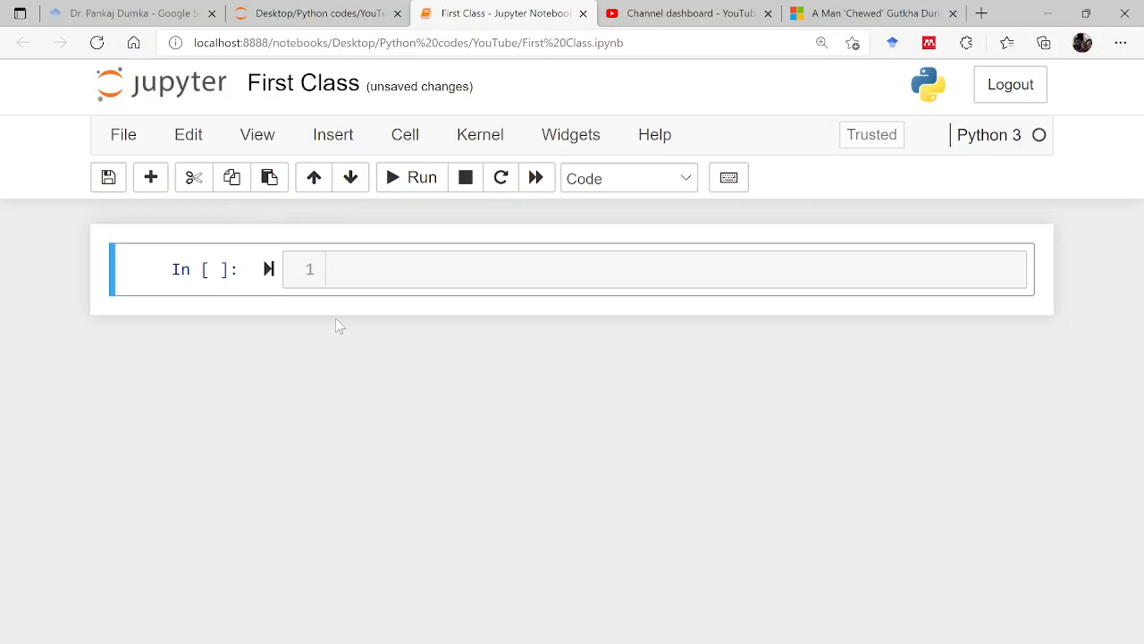
{"action": "mouse_move", "coordinate": [261, 125]}
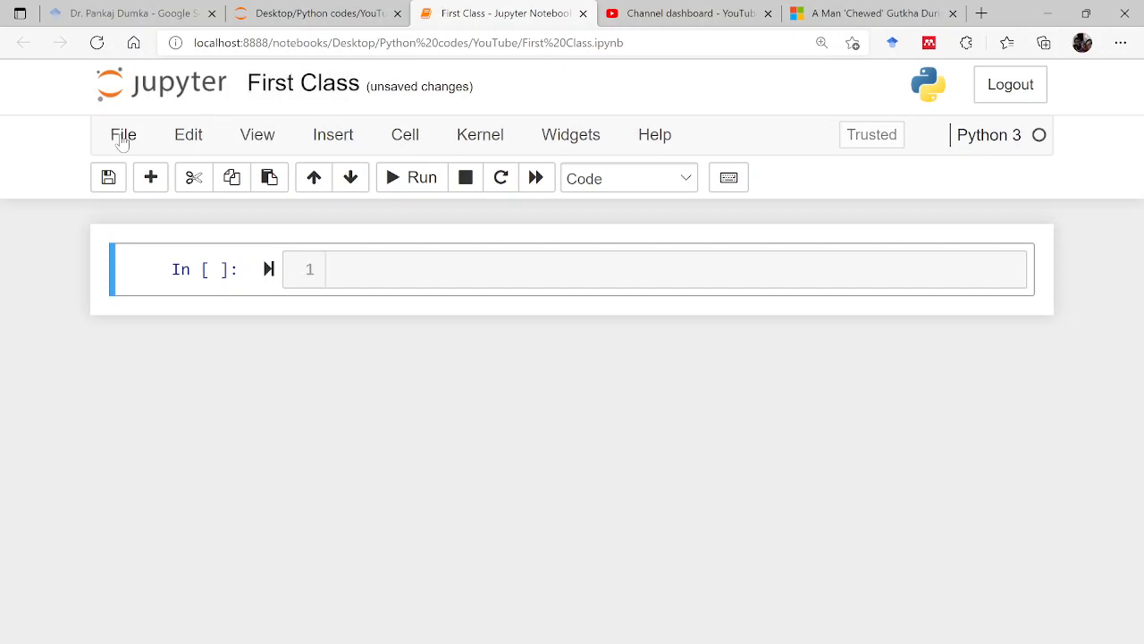
{"action": "left_click", "coordinate": [122, 136]}
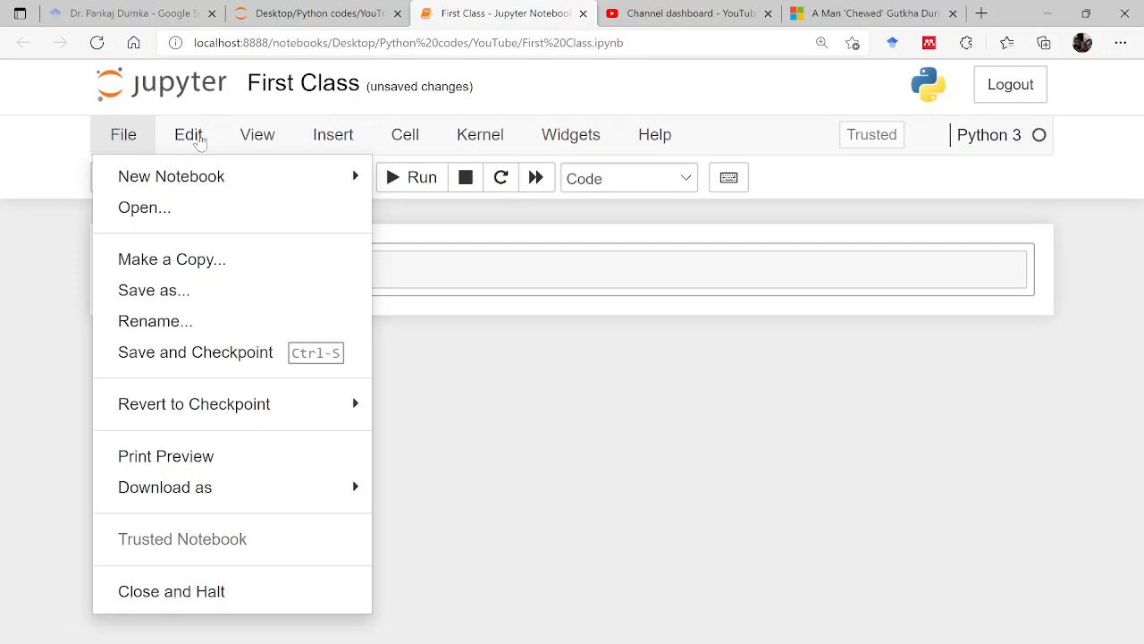
{"action": "left_click", "coordinate": [186, 134]}
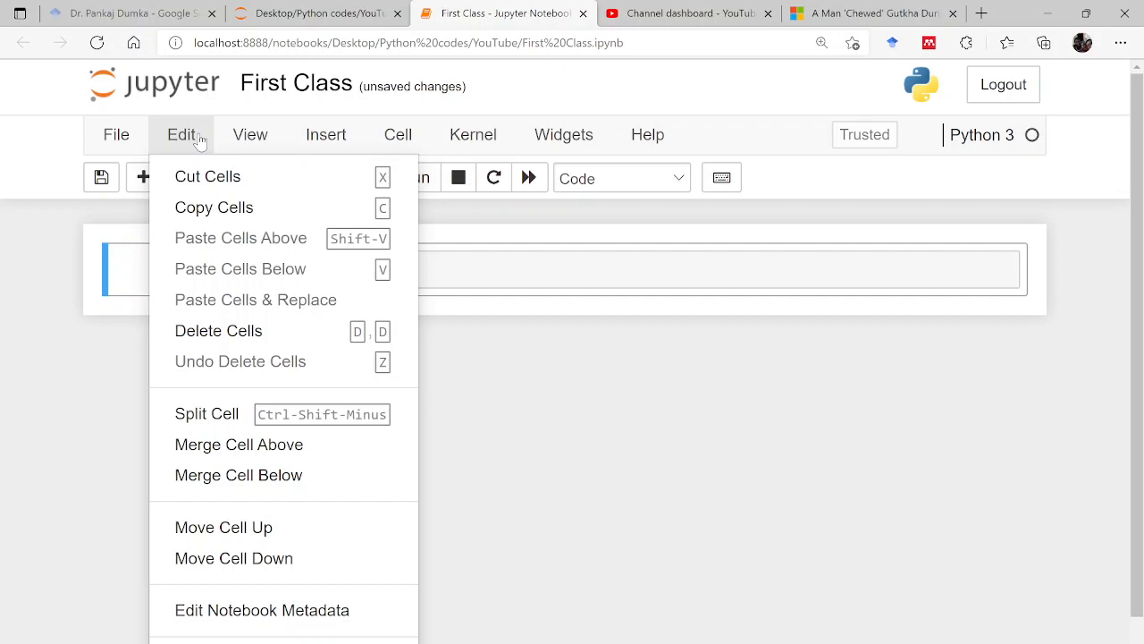
{"action": "mouse_move", "coordinate": [39, 164]}
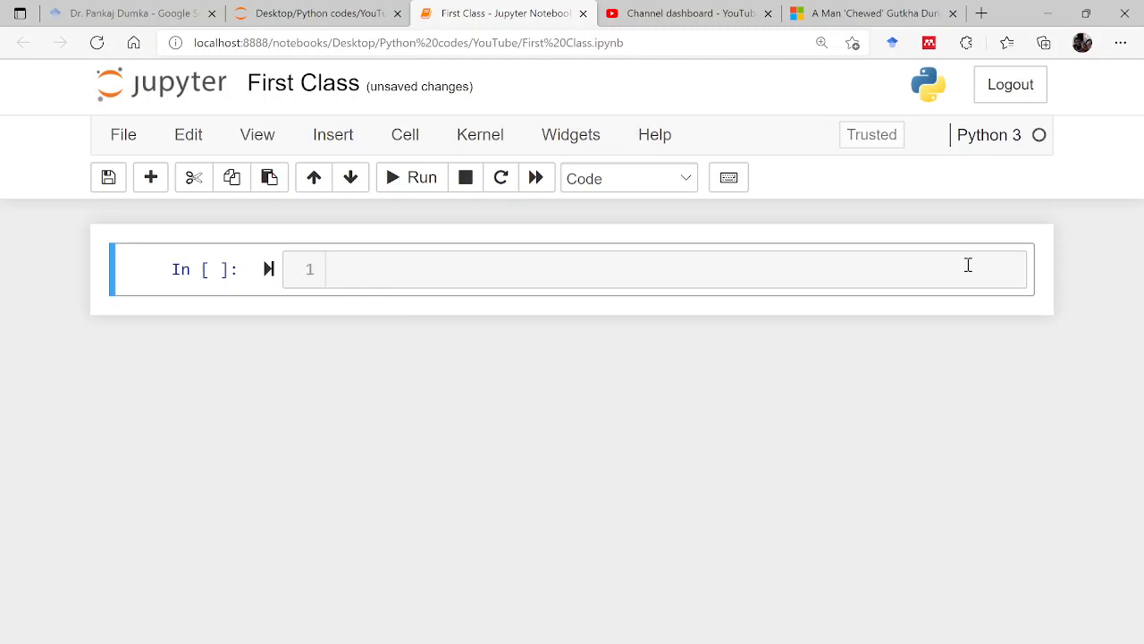
{"action": "mouse_move", "coordinate": [839, 233]}
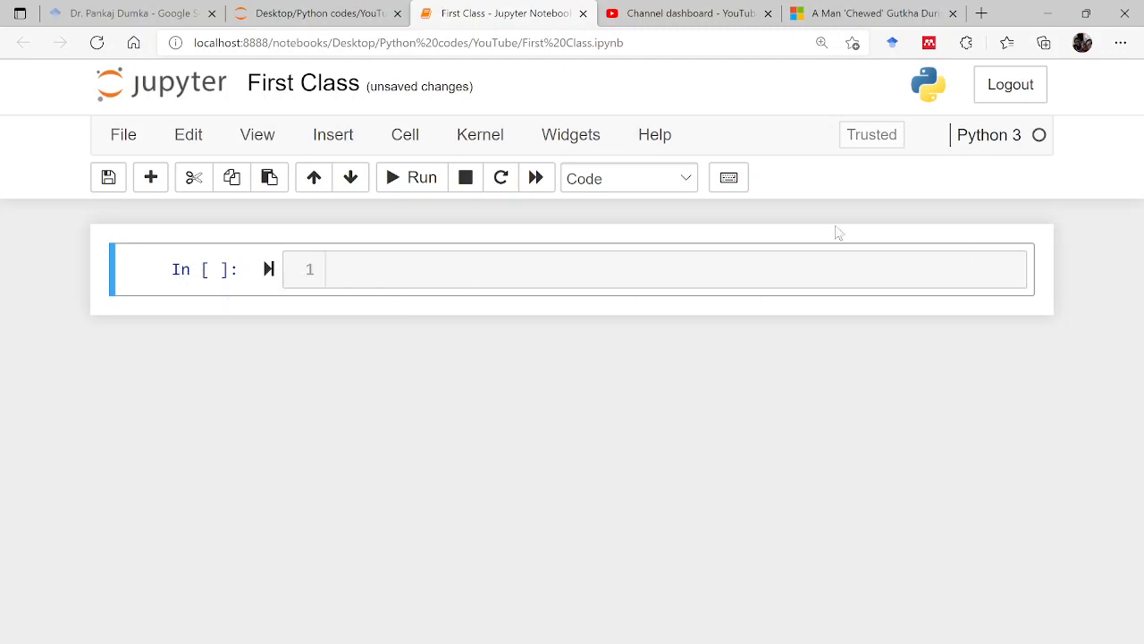
{"action": "mouse_move", "coordinate": [545, 318]}
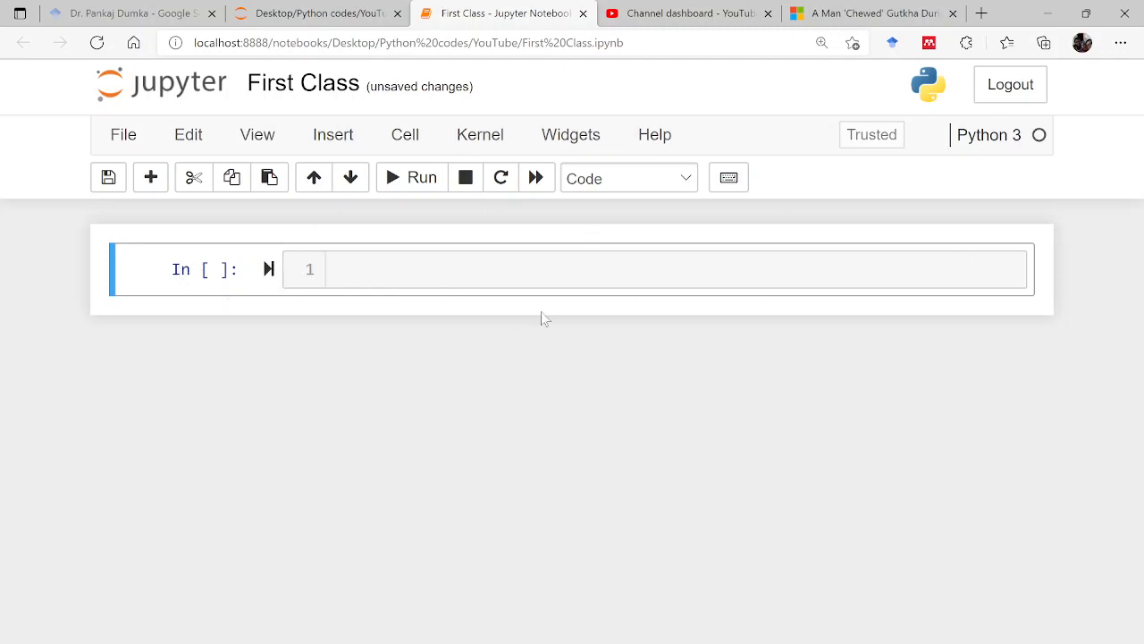
{"action": "mouse_move", "coordinate": [512, 284]}
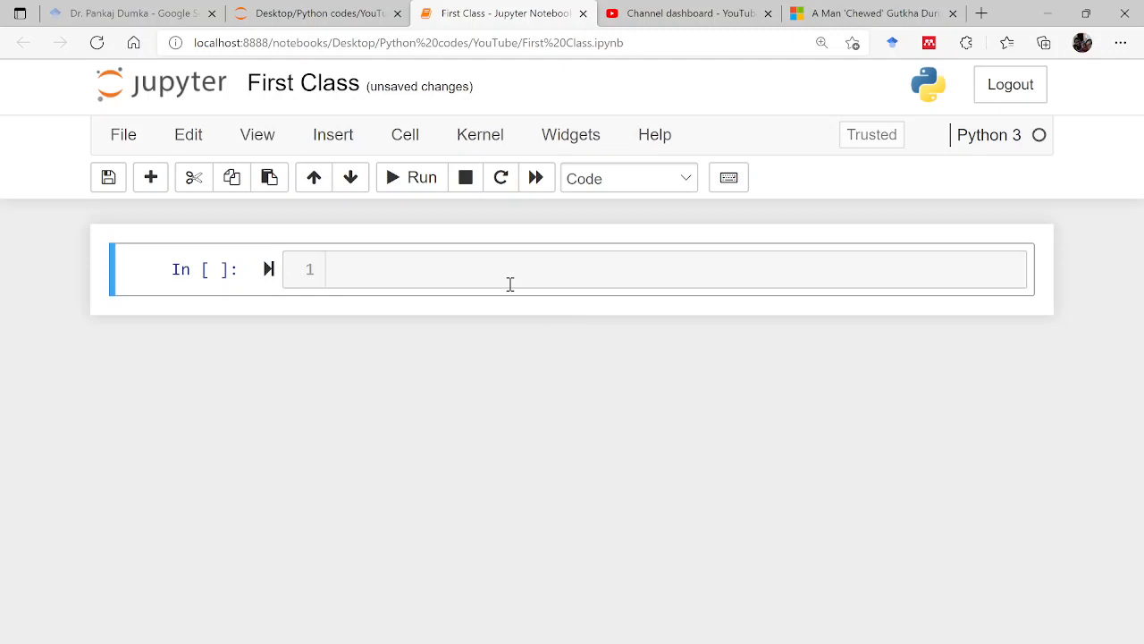
{"action": "mouse_move", "coordinate": [457, 272]}
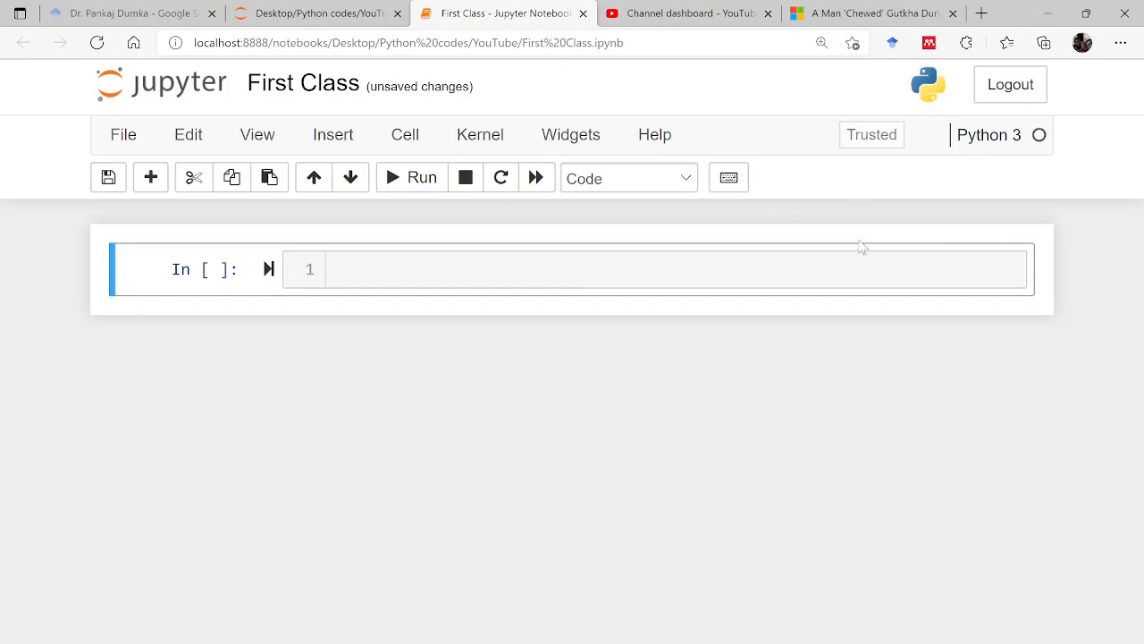
{"action": "mouse_move", "coordinate": [733, 272]}
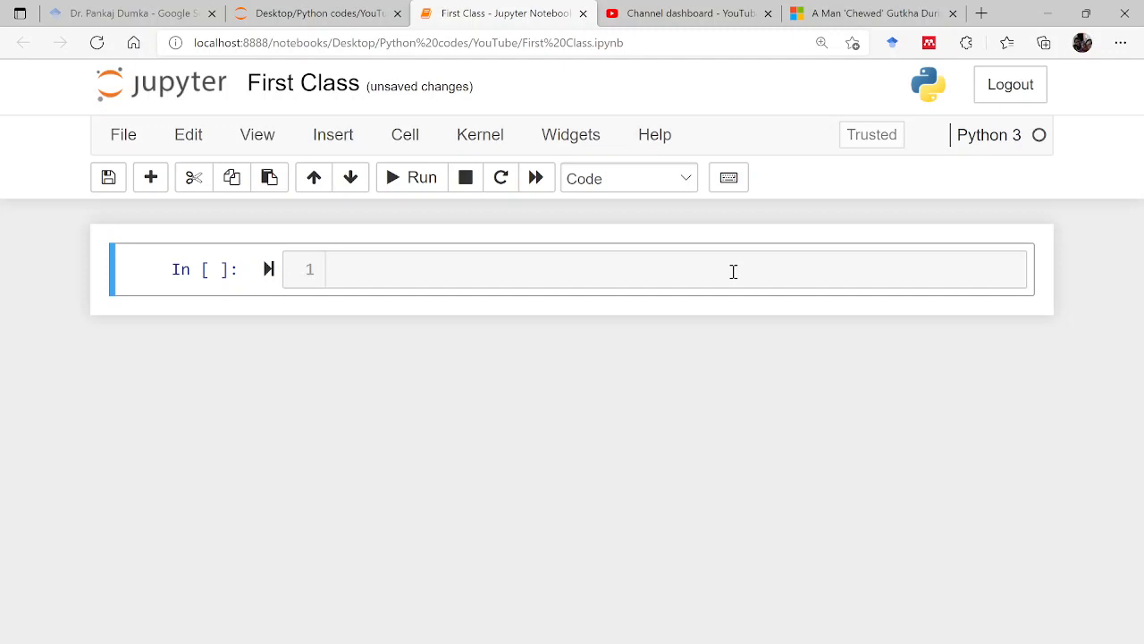
{"action": "mouse_move", "coordinate": [579, 295]}
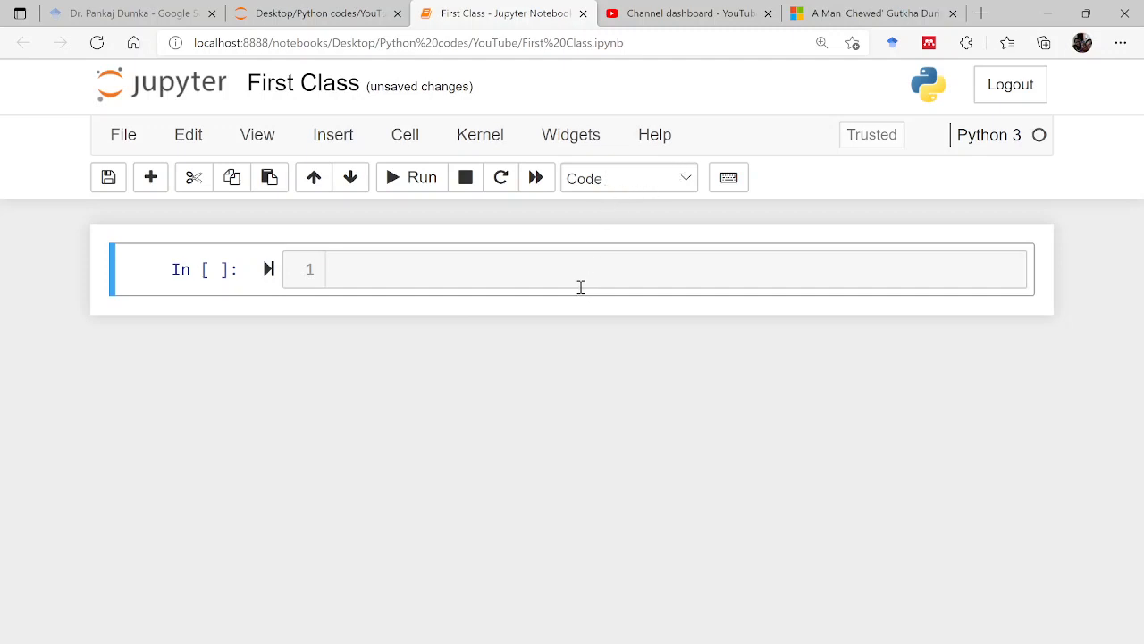
{"action": "mouse_move", "coordinate": [687, 182]}
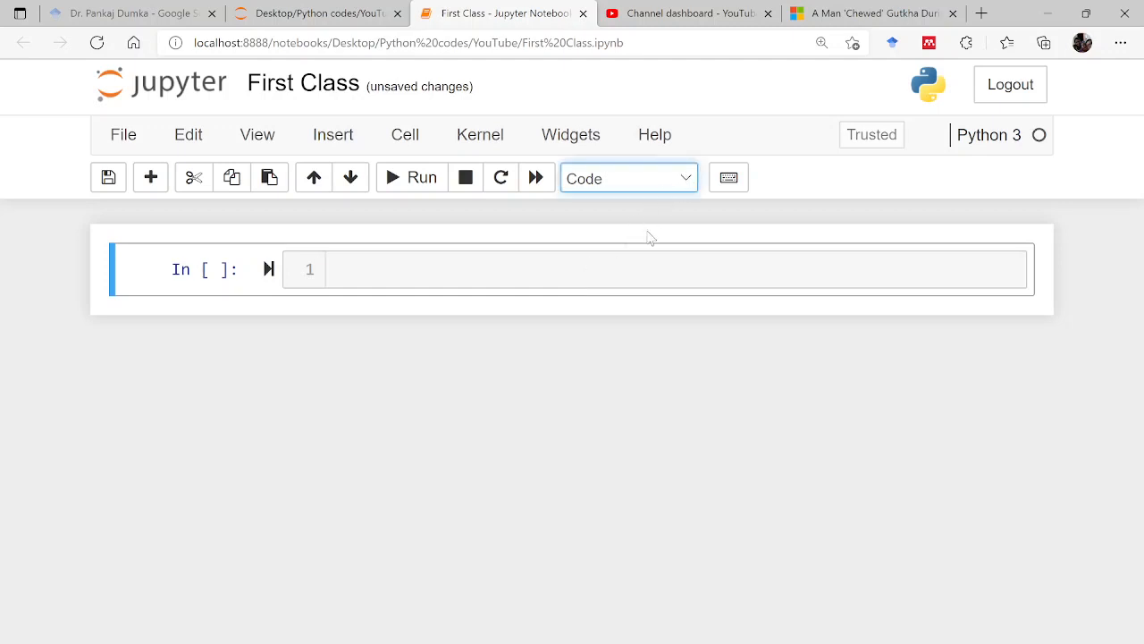
- Make the first cell Markdown and write 'This is my first class' in it
{"action": "left_click", "coordinate": [629, 177]}
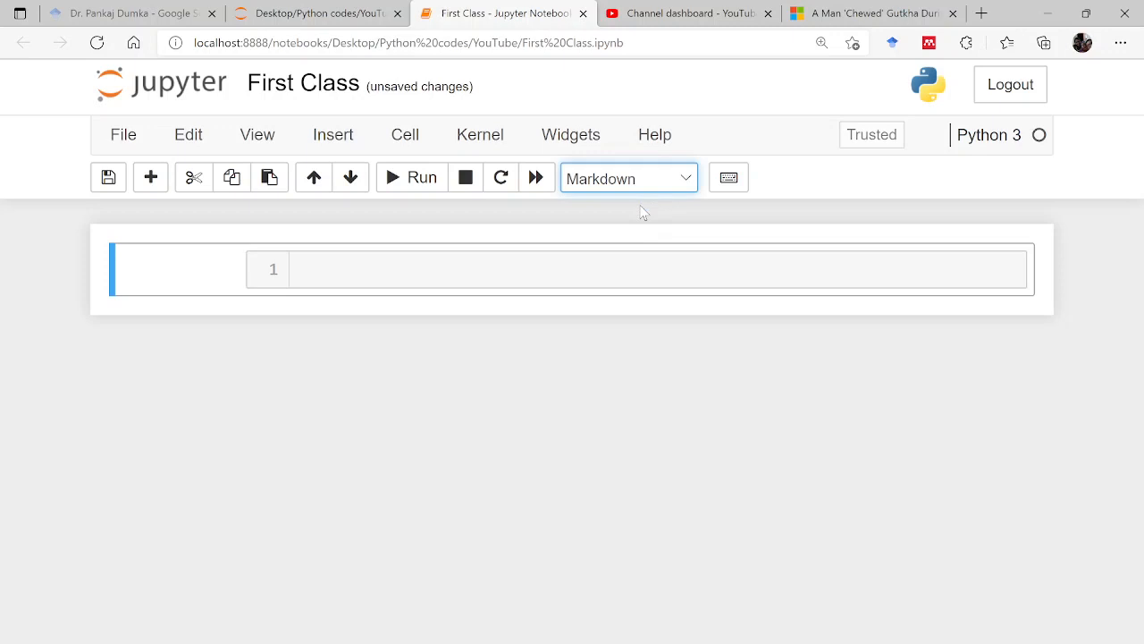
{"action": "left_click", "coordinate": [629, 179]}
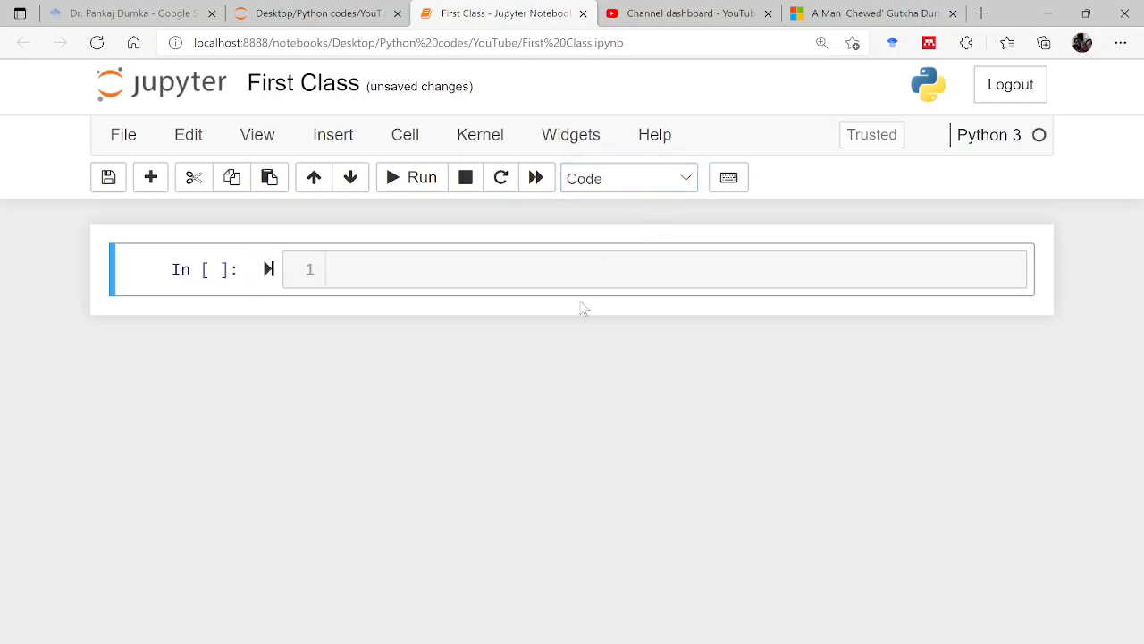
{"action": "mouse_move", "coordinate": [565, 302]}
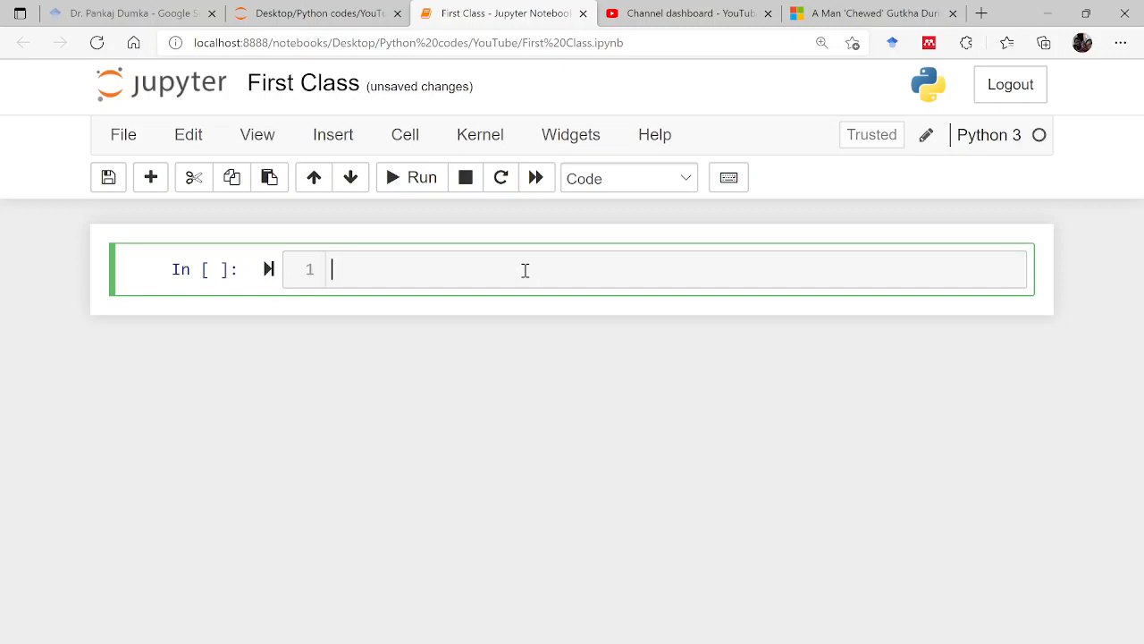
{"action": "key", "text": "Escape"}
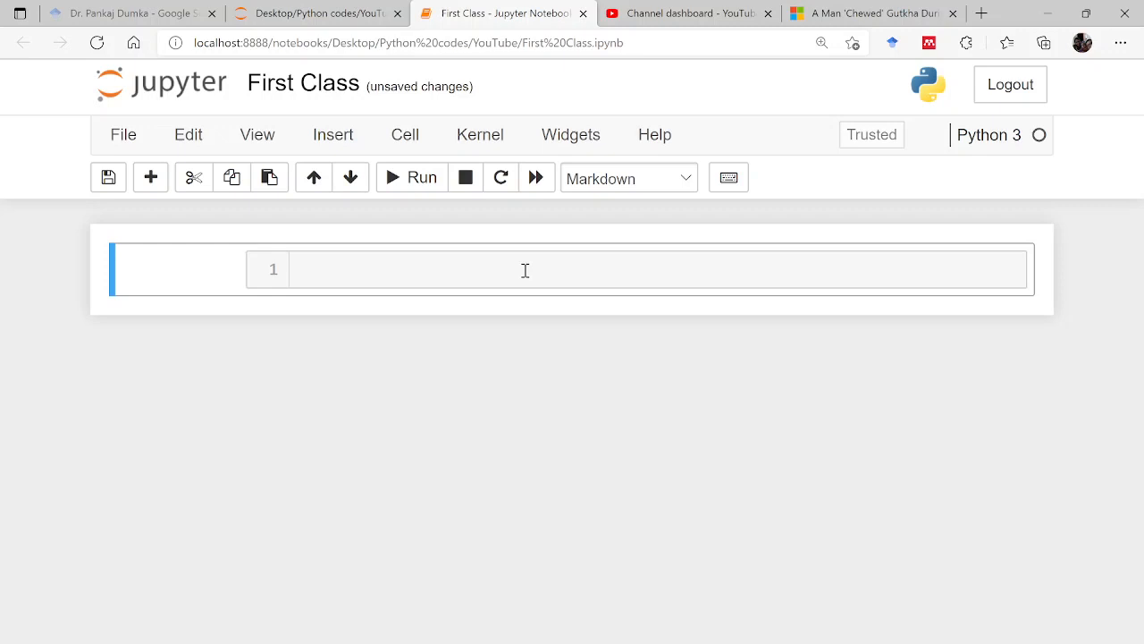
{"action": "left_click", "coordinate": [525, 268]}
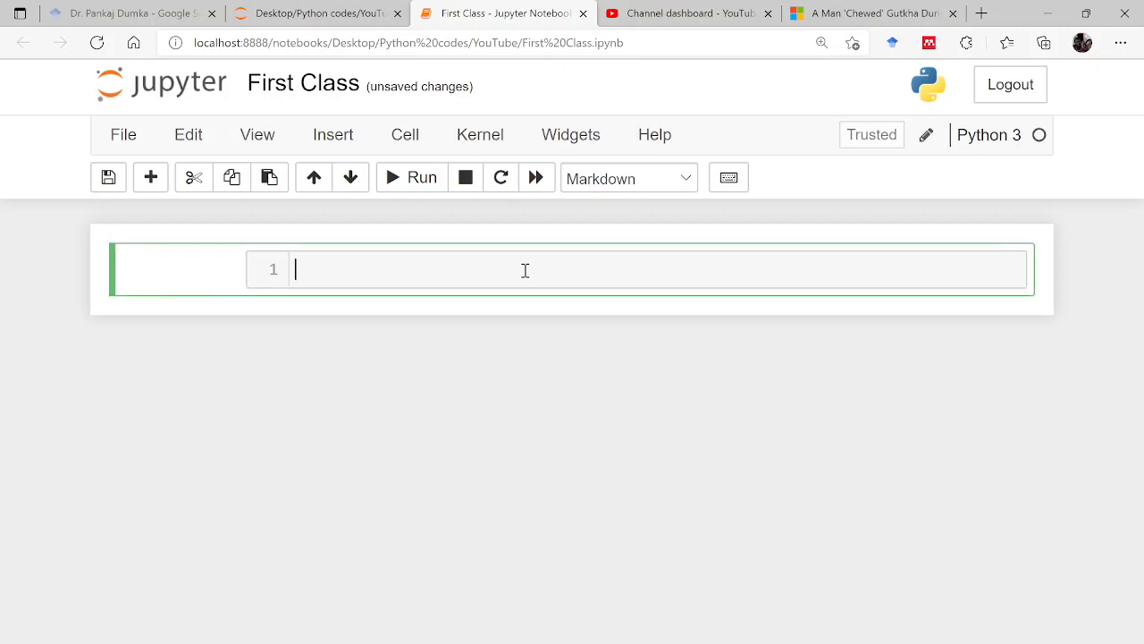
{"action": "type", "text": "Th"}
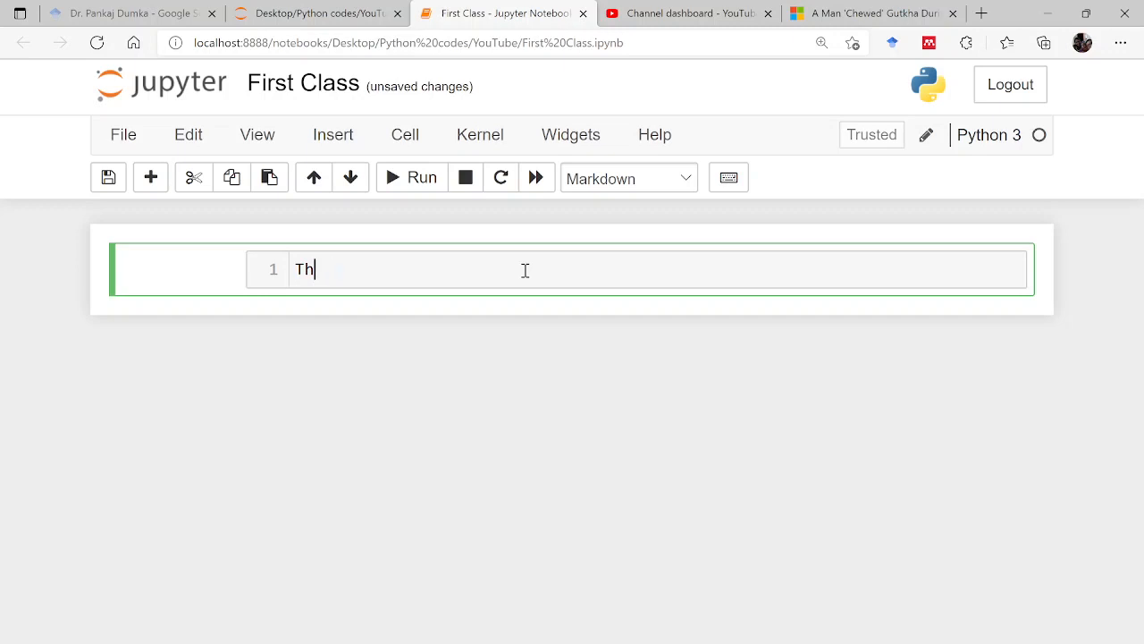
{"action": "type", "text": "is is my"}
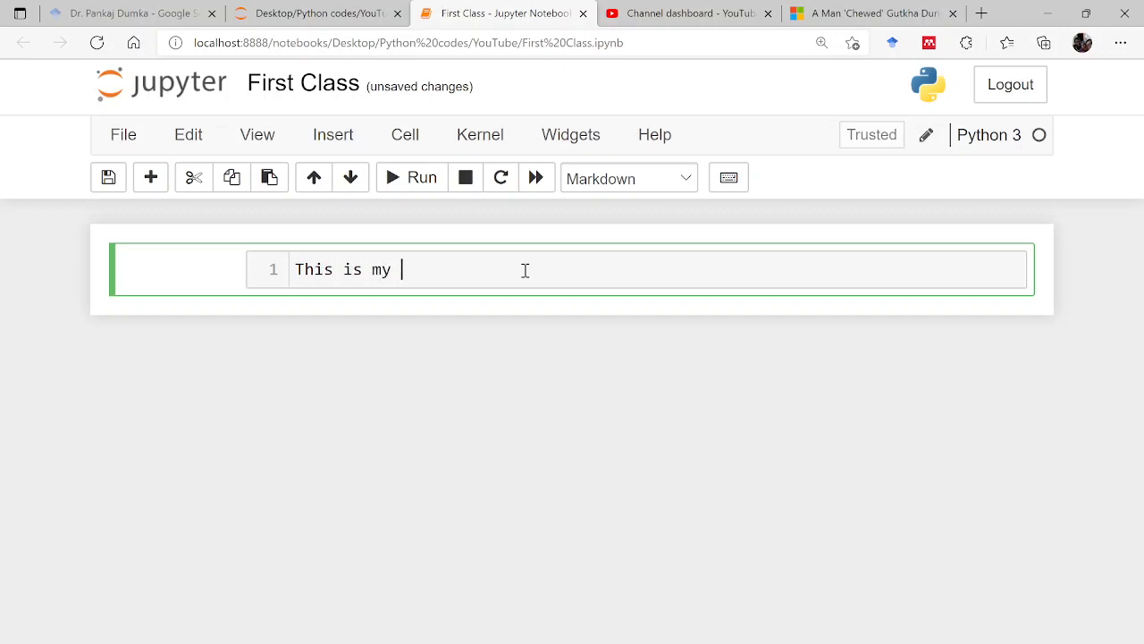
{"action": "type", "text": "first"}
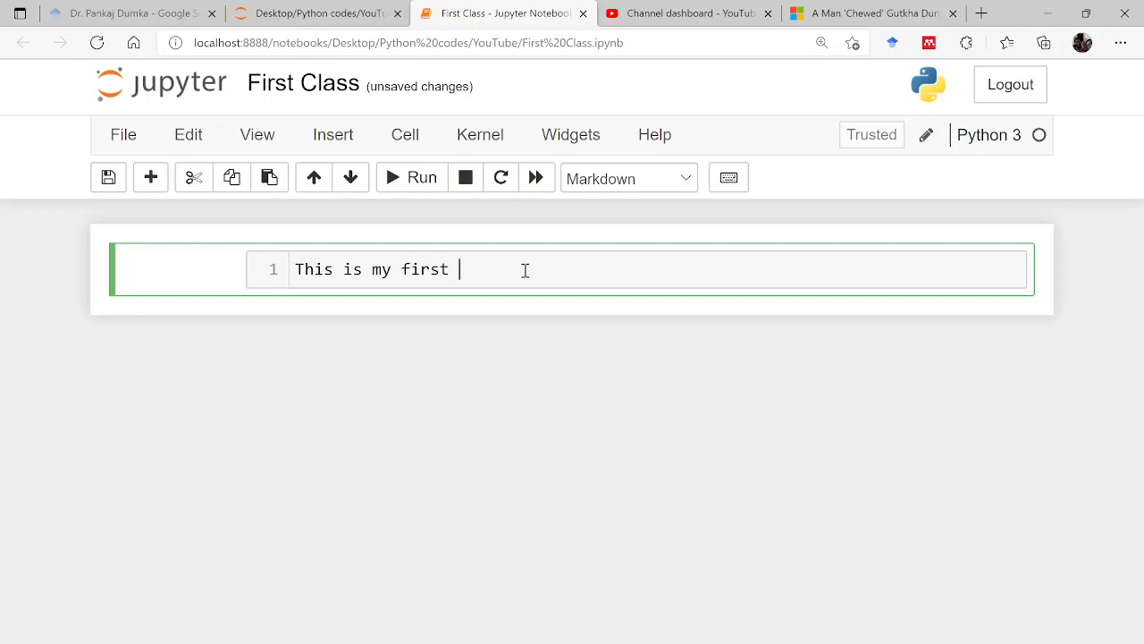
{"action": "type", "text": "class"}
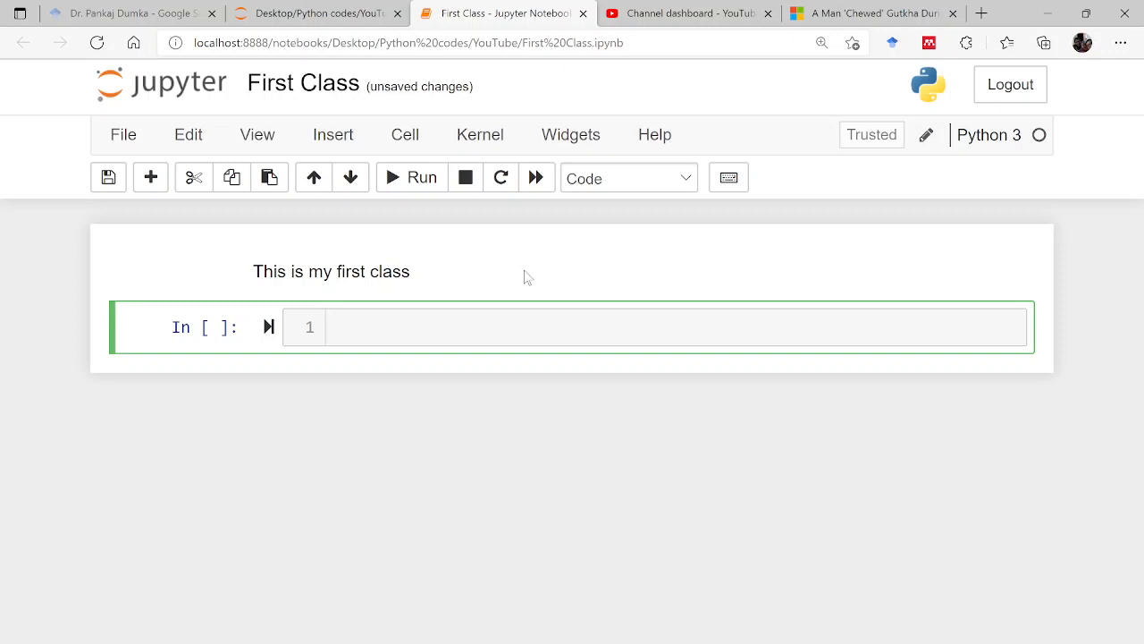
{"action": "mouse_move", "coordinate": [468, 286]}
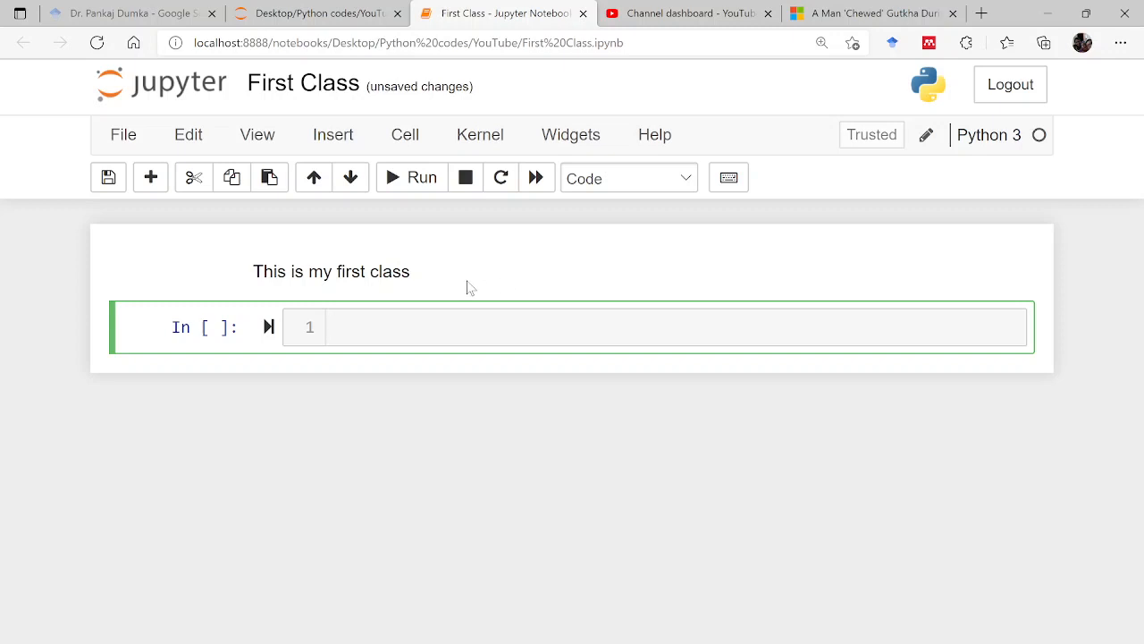
- Prefix the sentence with # marks so it renders as a large heading
{"action": "double_click", "coordinate": [331, 272]}
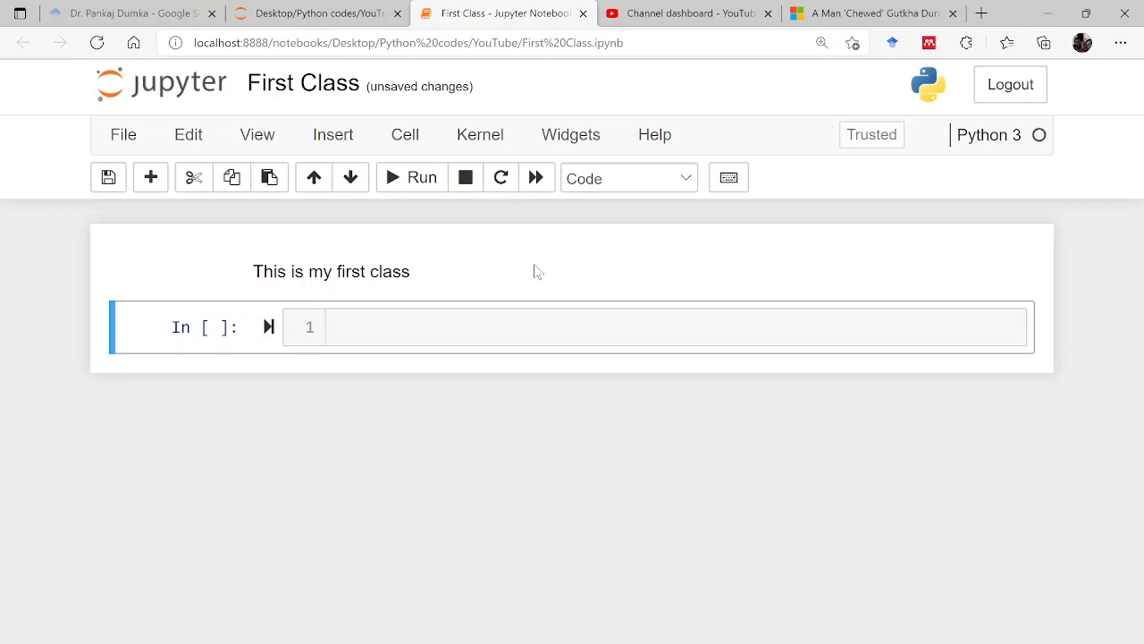
{"action": "mouse_move", "coordinate": [415, 279]}
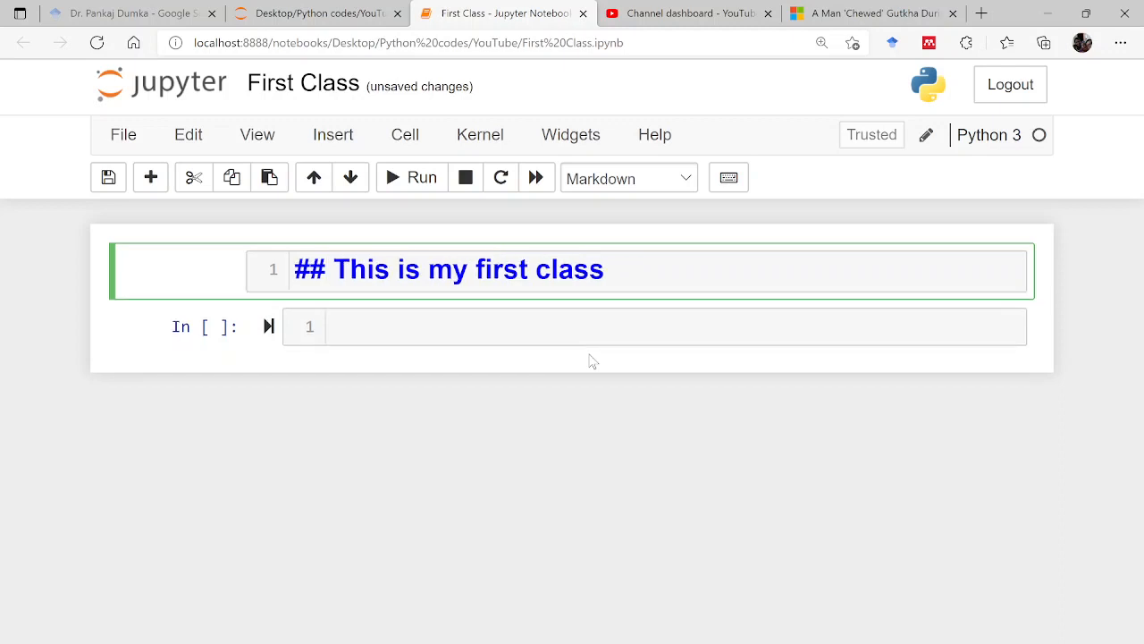
{"action": "type", "text": "#"}
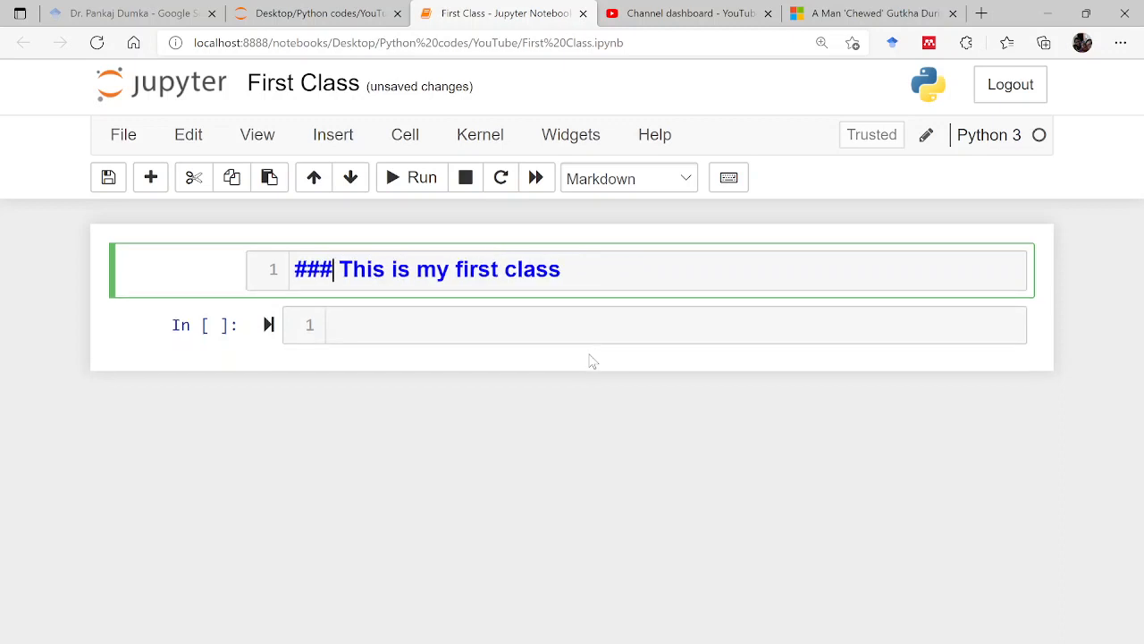
{"action": "type", "text": "##"}
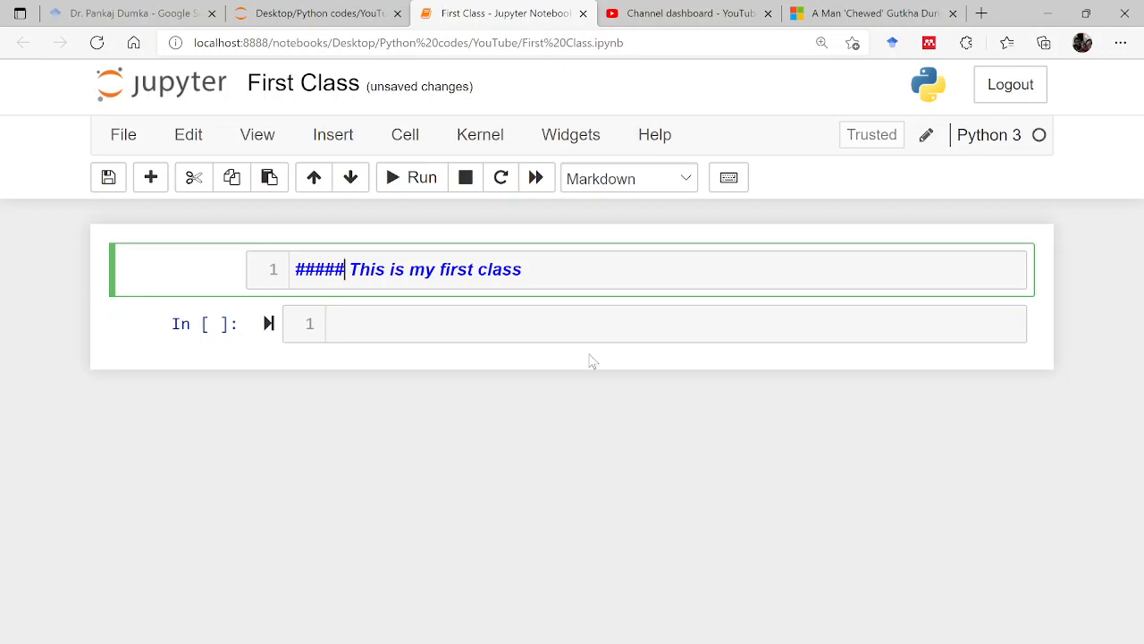
{"action": "key", "text": "BackSpace"}
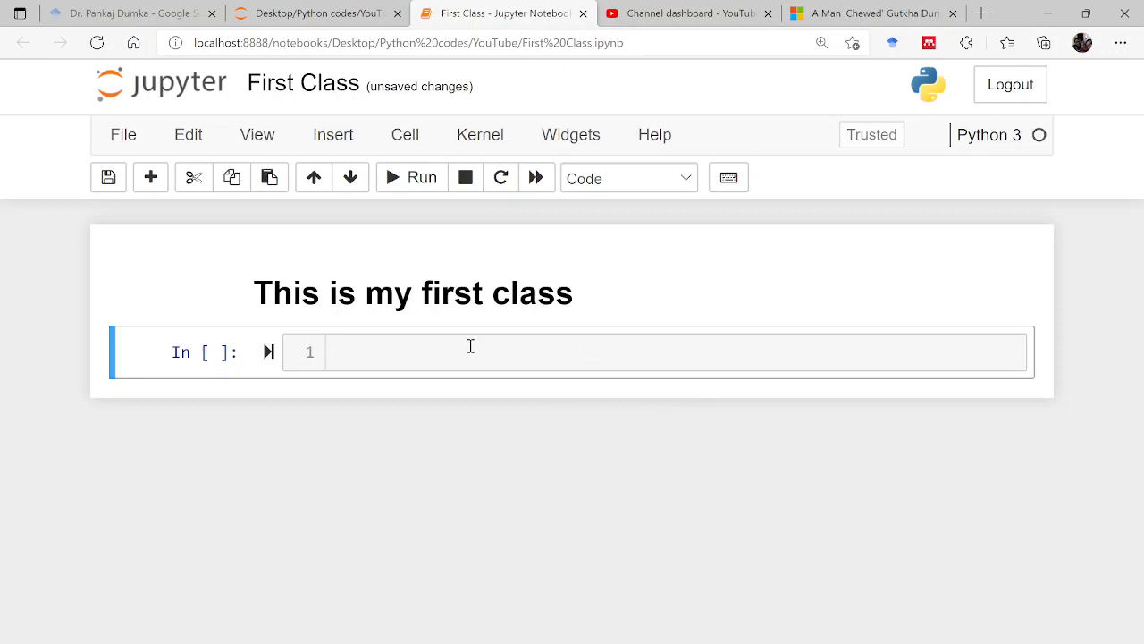
{"action": "left_click", "coordinate": [472, 351]}
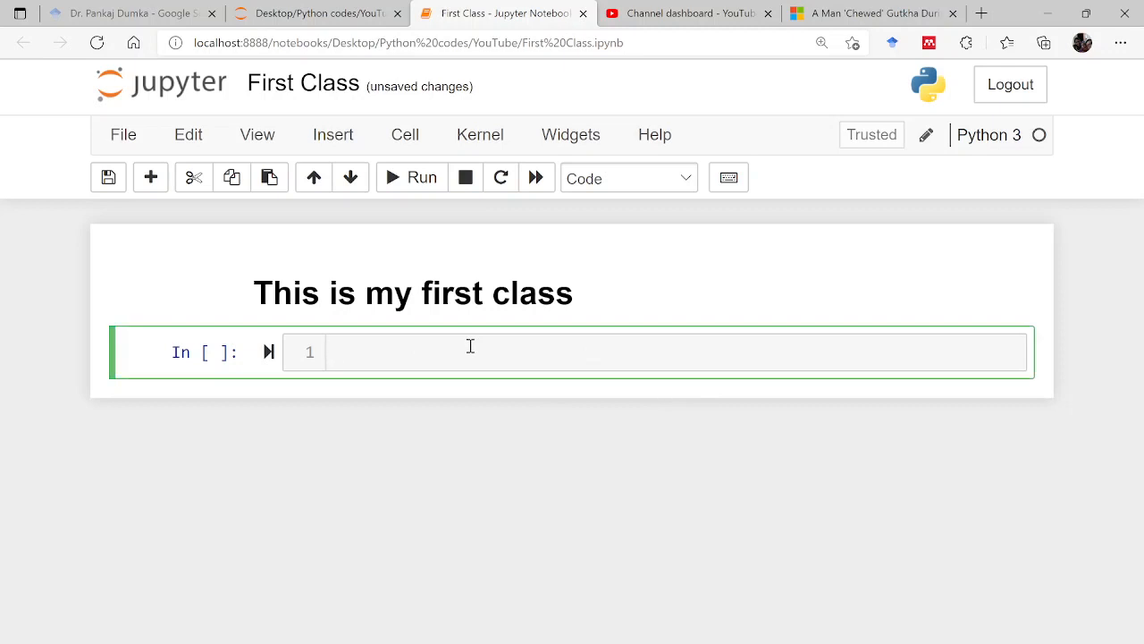
- Write print('Hi') in the code cell and run it so Hi appears as output
{"action": "type", "text": "print("}
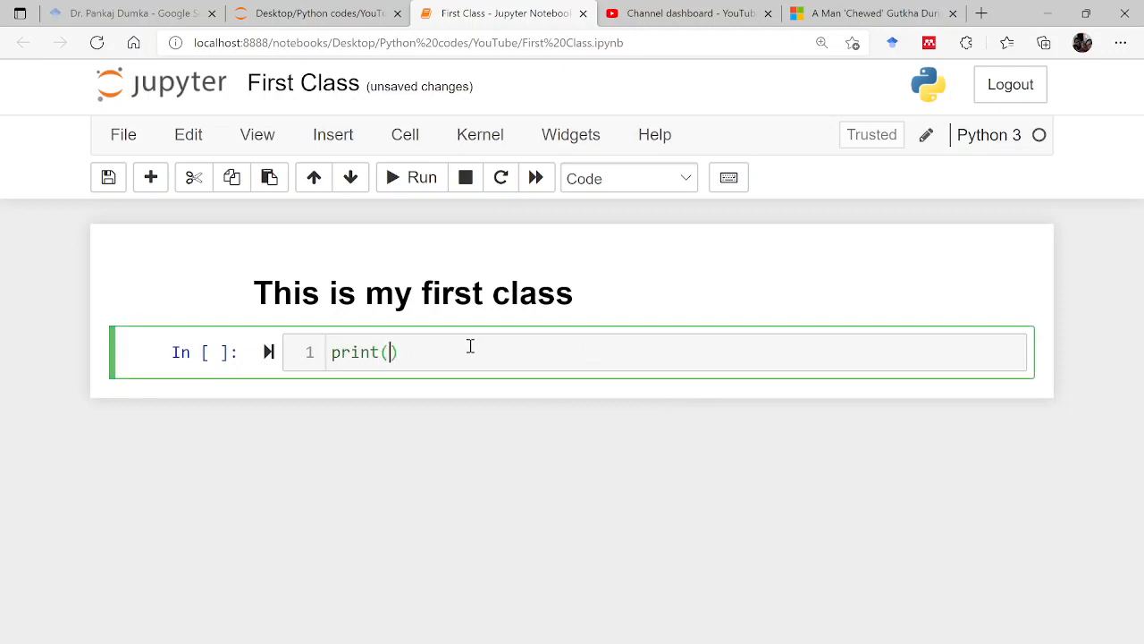
{"action": "type", "text": "'Hi'"}
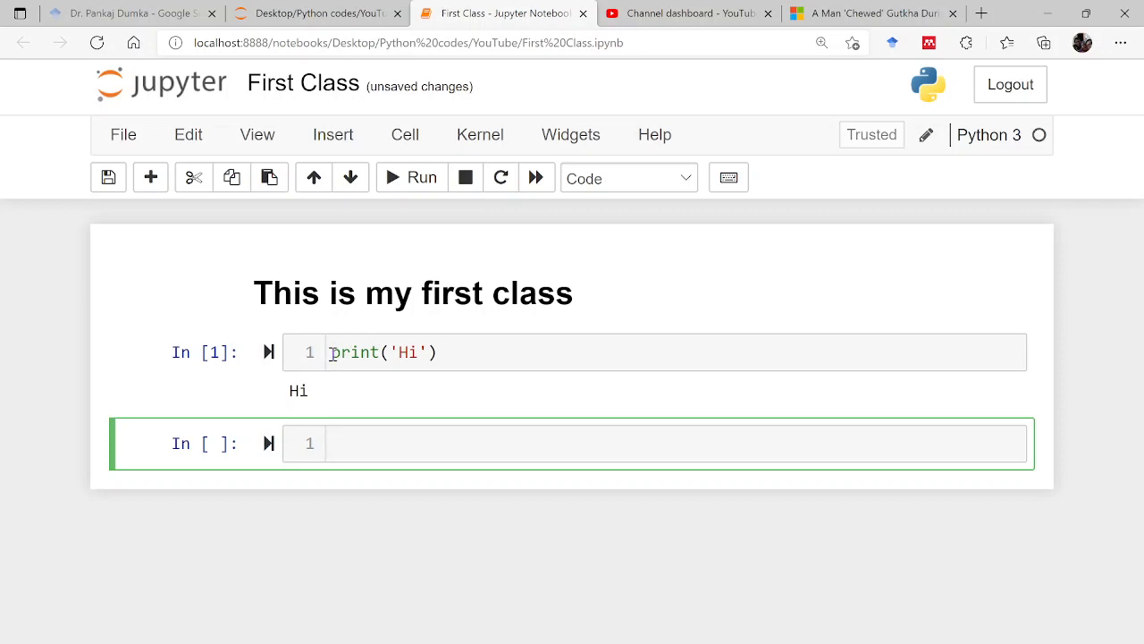
{"action": "double_click", "coordinate": [356, 351]}
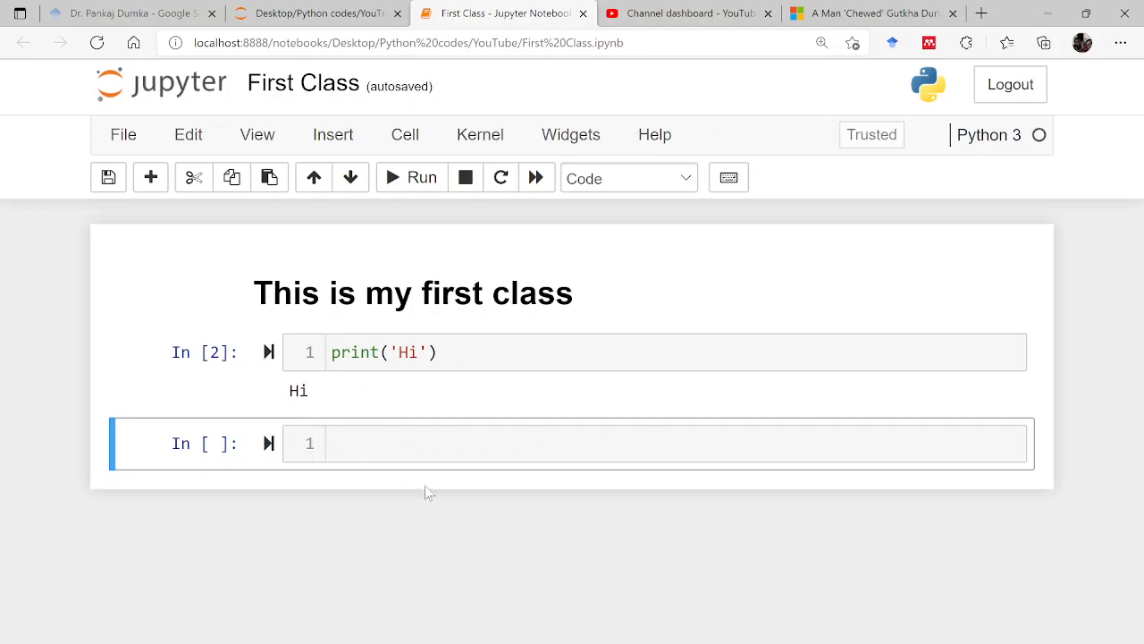
{"action": "mouse_move", "coordinate": [483, 456]}
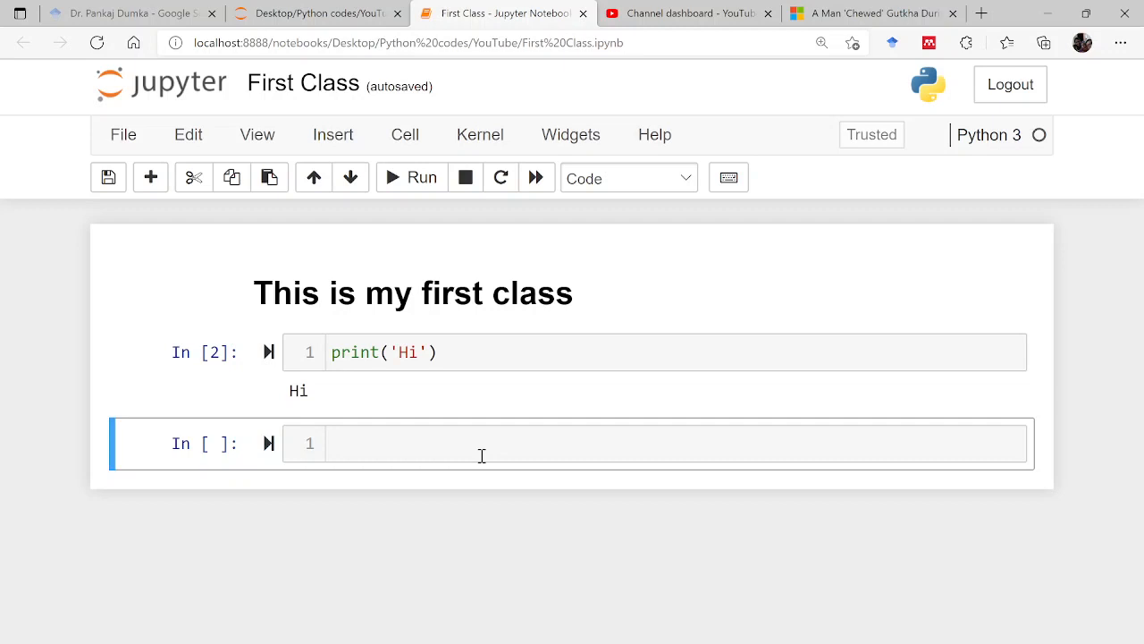
{"action": "mouse_move", "coordinate": [490, 283]}
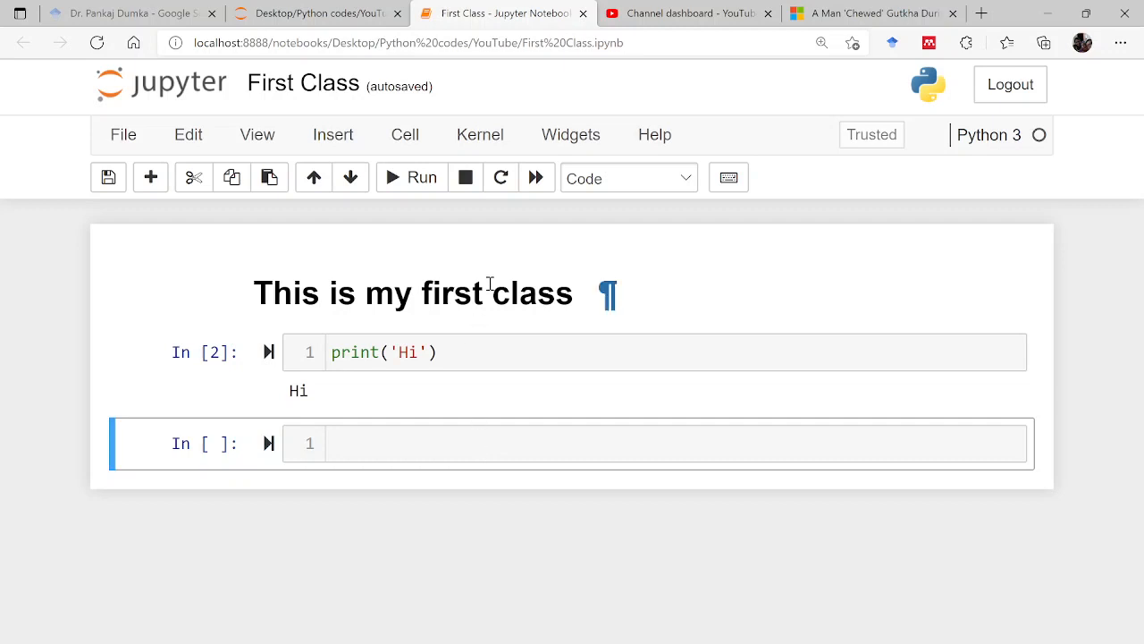
- Select the heading cell to insert empty cells around it
{"action": "left_click", "coordinate": [629, 177]}
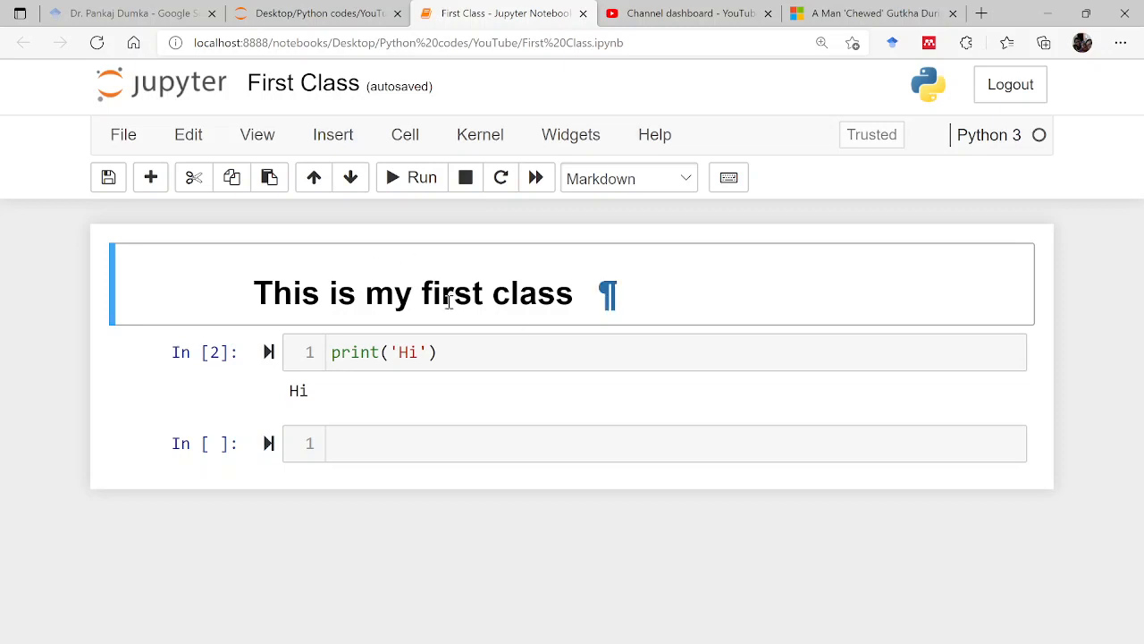
{"action": "mouse_move", "coordinate": [572, 486]}
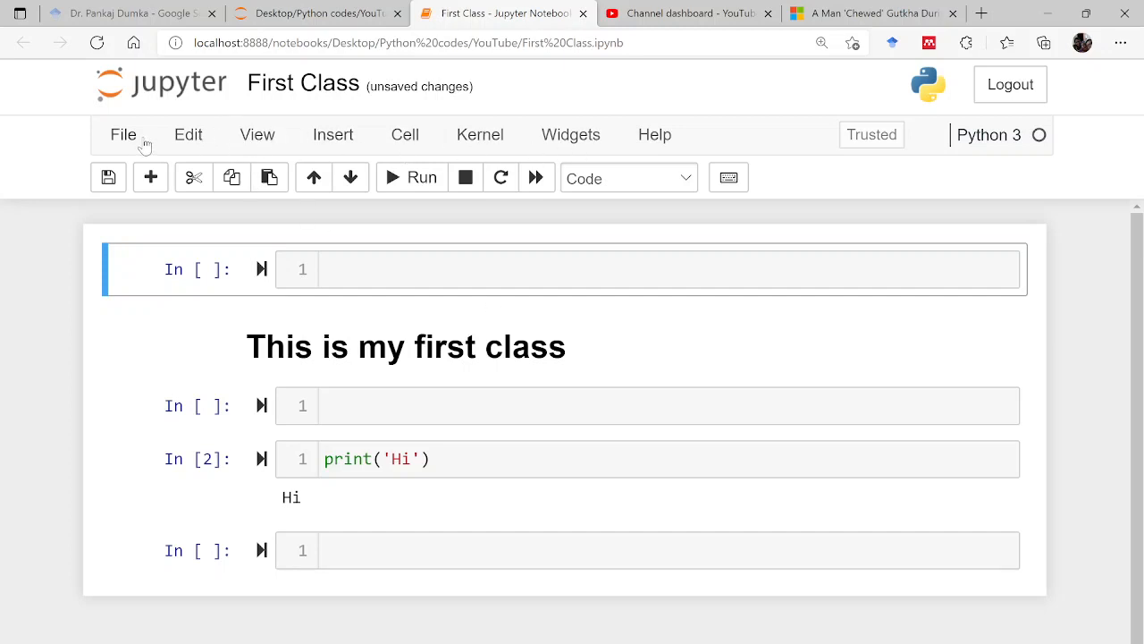
{"action": "mouse_move", "coordinate": [366, 152]}
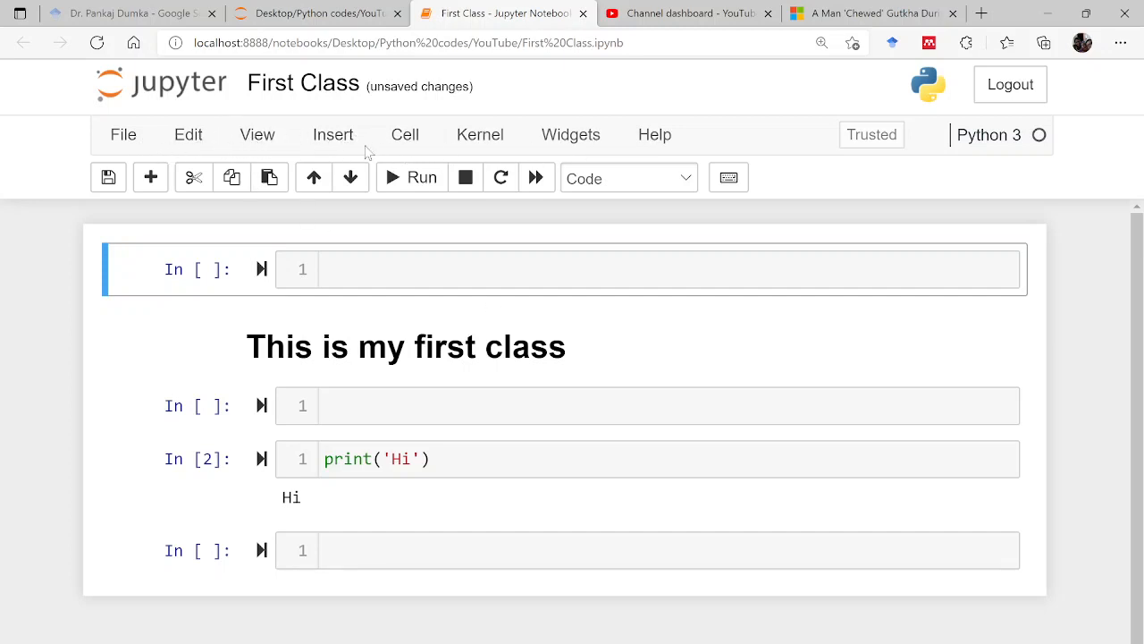
- Delete the empty cell above the heading via Edit > Delete Cells, leaving the heading first
{"action": "left_click", "coordinate": [188, 135]}
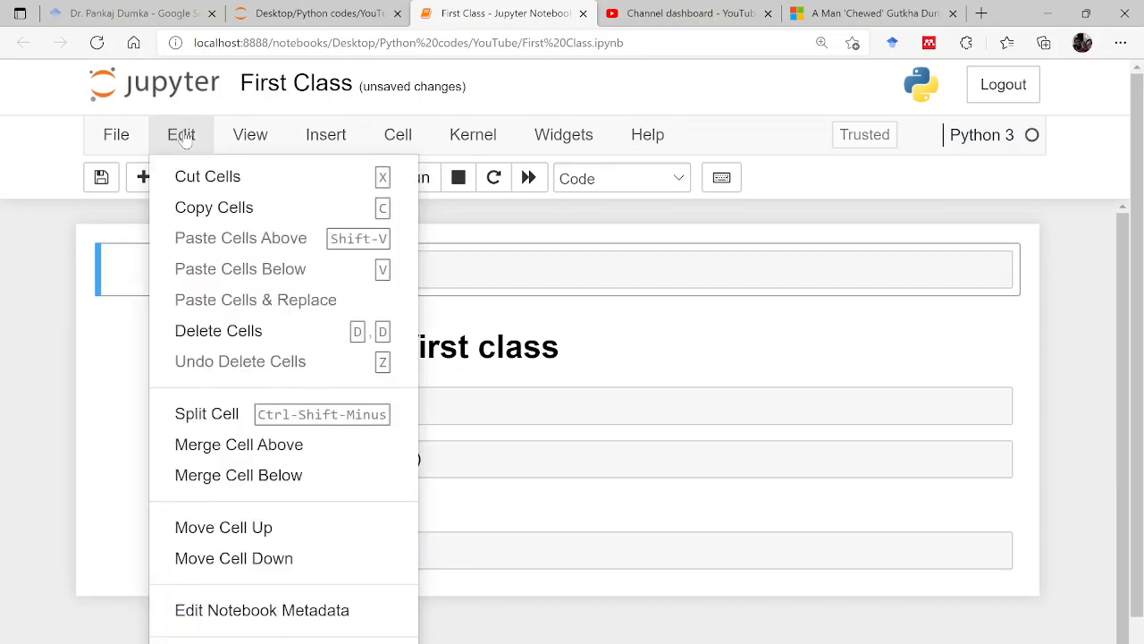
{"action": "mouse_move", "coordinate": [218, 338]}
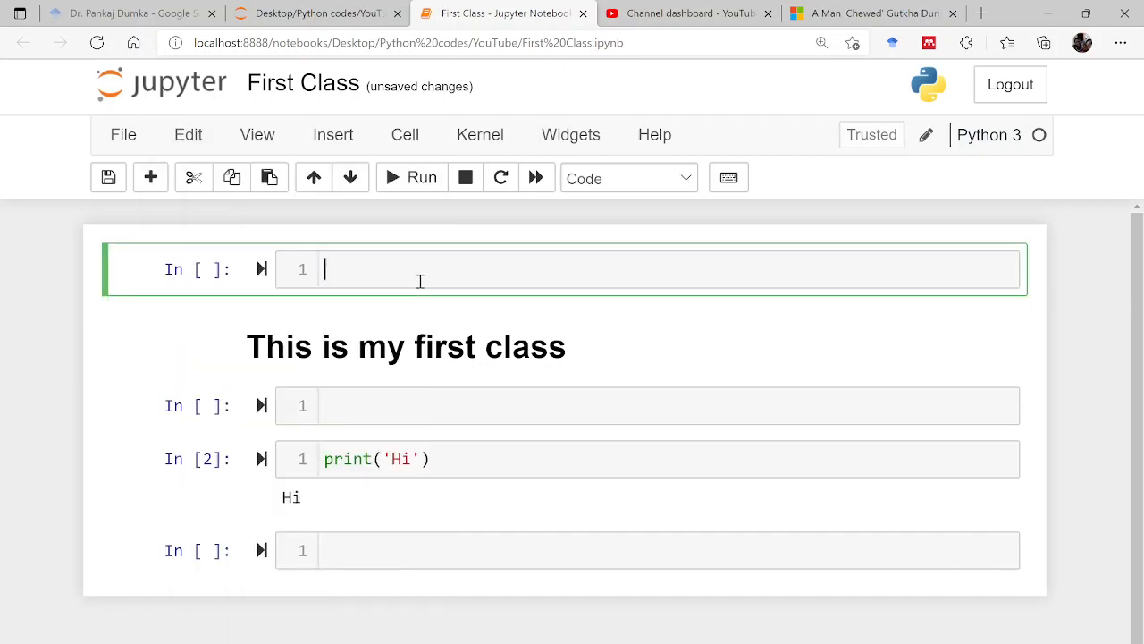
{"action": "mouse_move", "coordinate": [377, 261]}
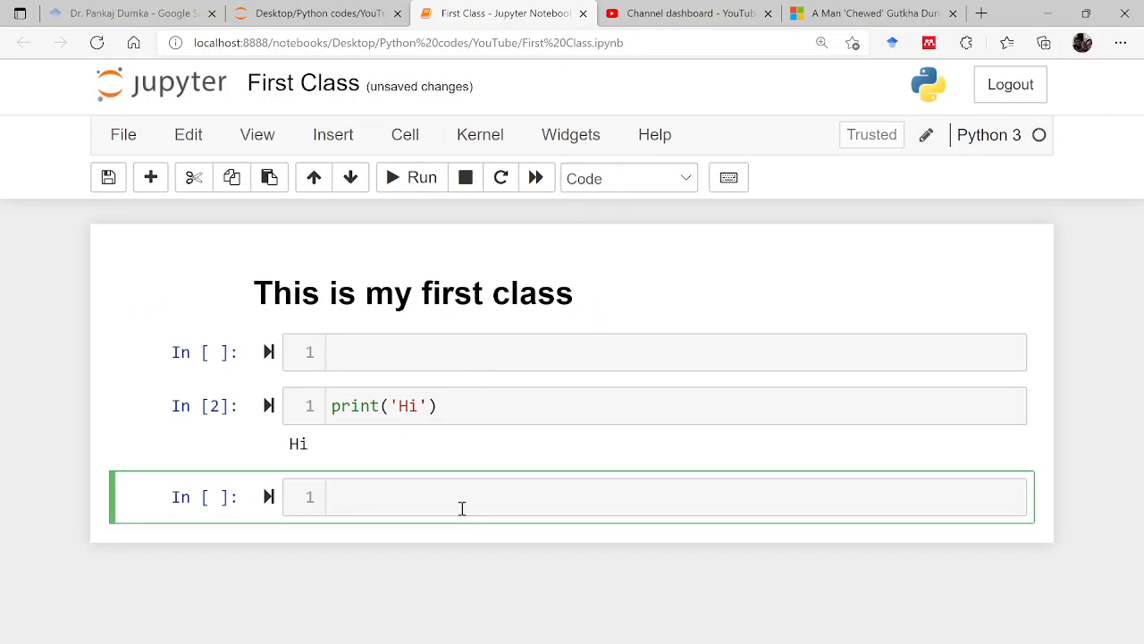
{"action": "left_click", "coordinate": [447, 497]}
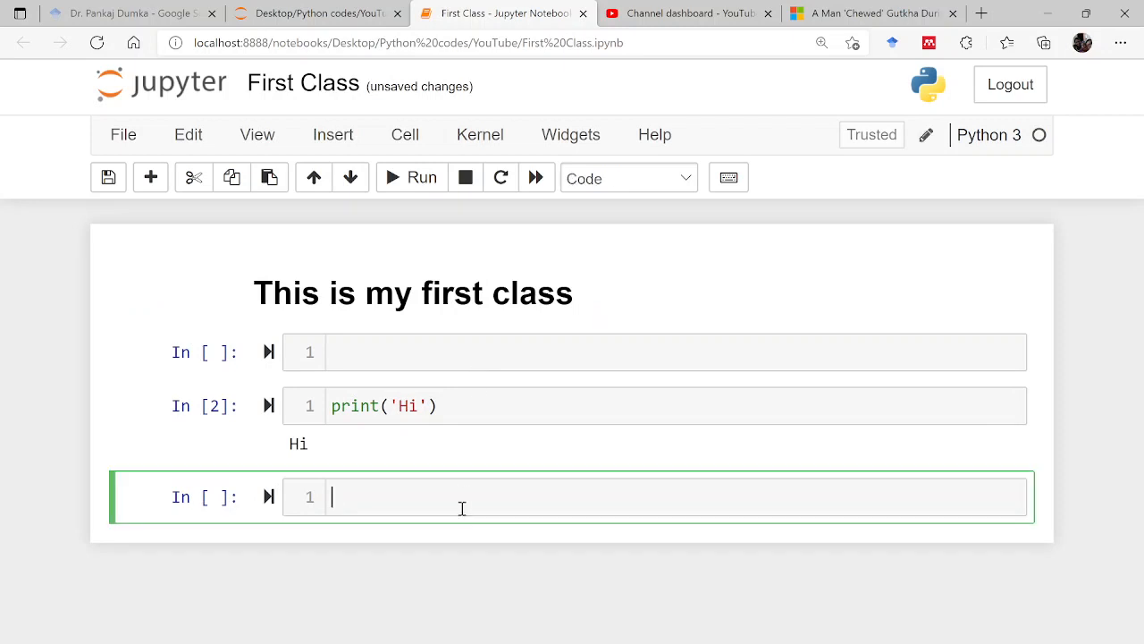